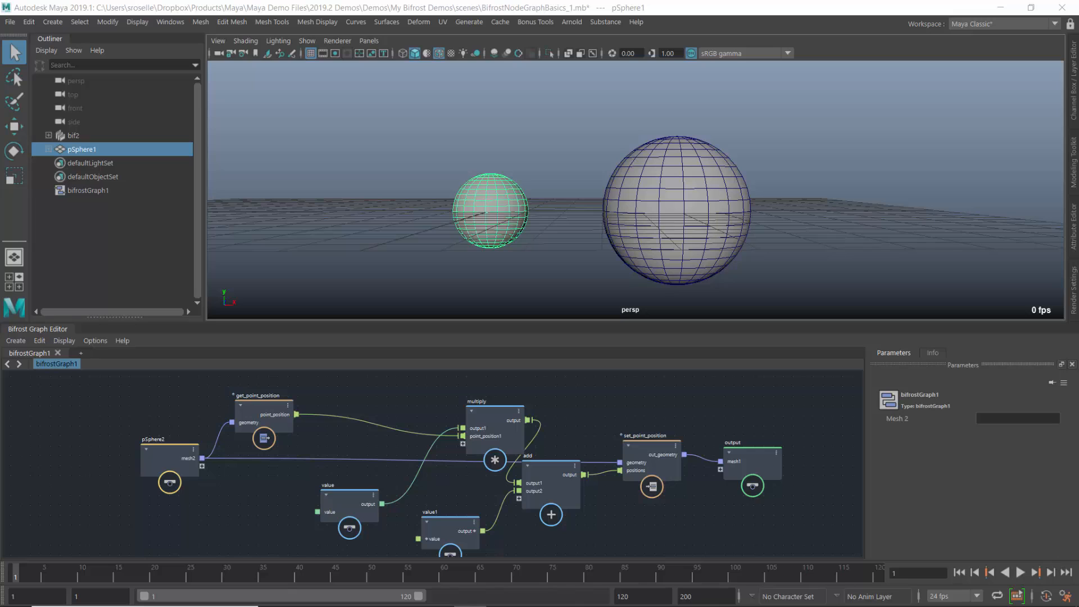
mouse_move(652, 468)
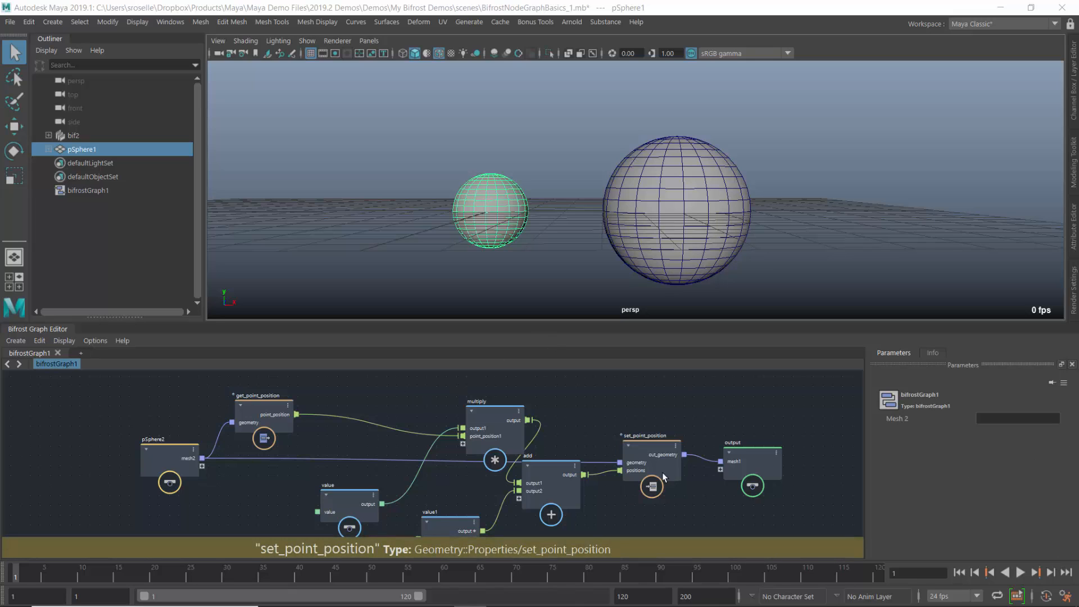
mouse_move(486, 489)
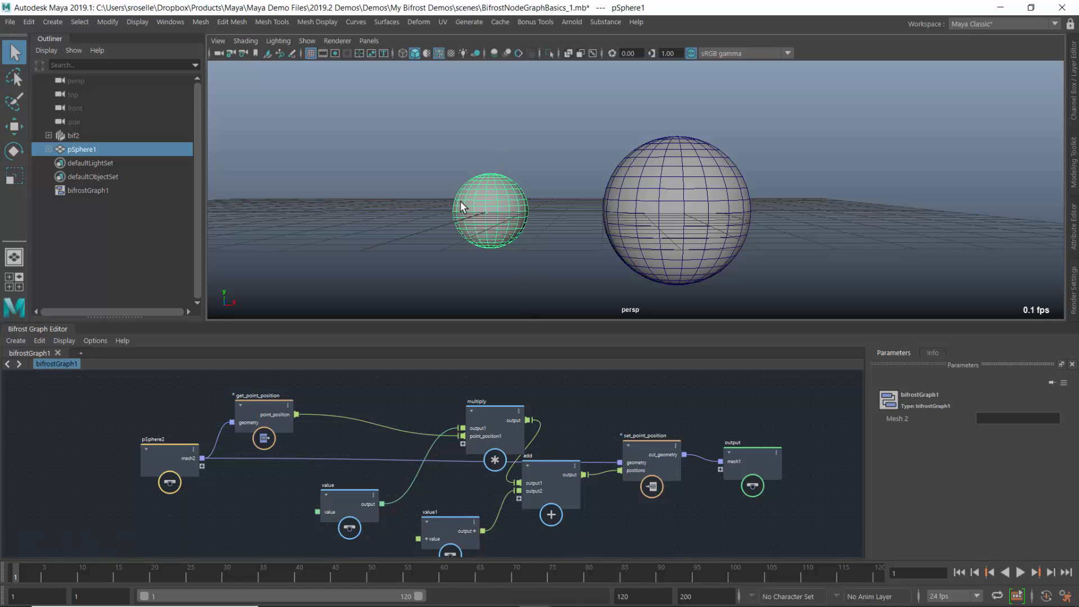
mouse_move(748, 162)
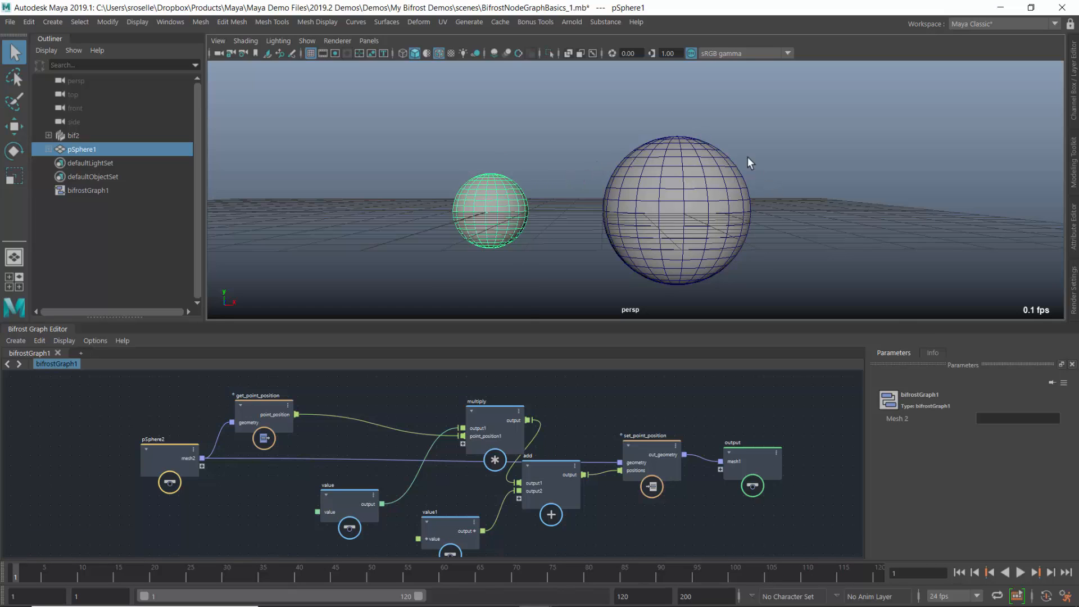
mouse_move(714, 316)
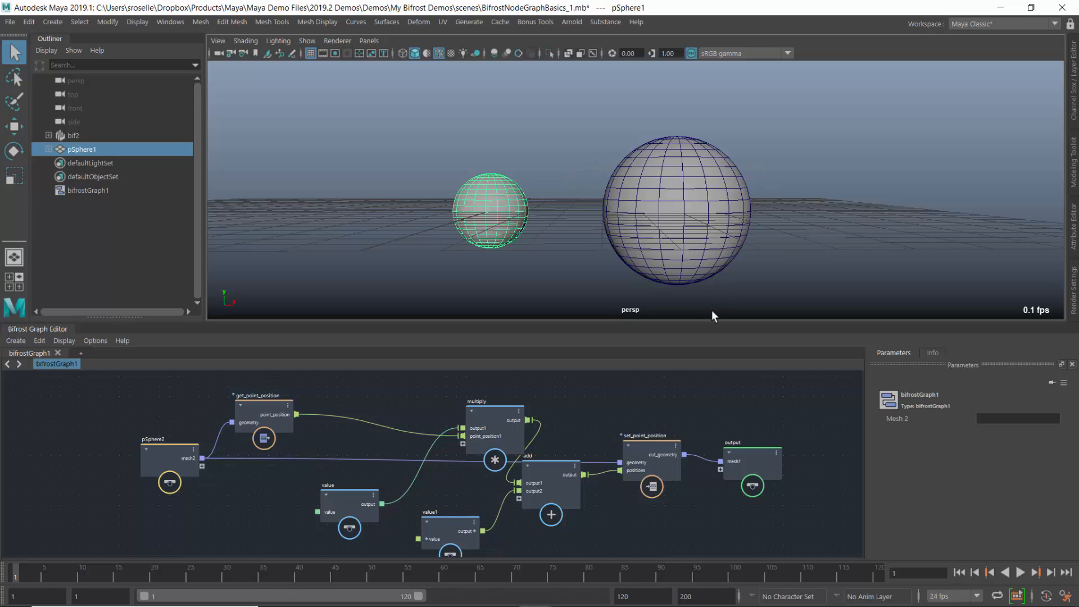
mouse_move(326, 473)
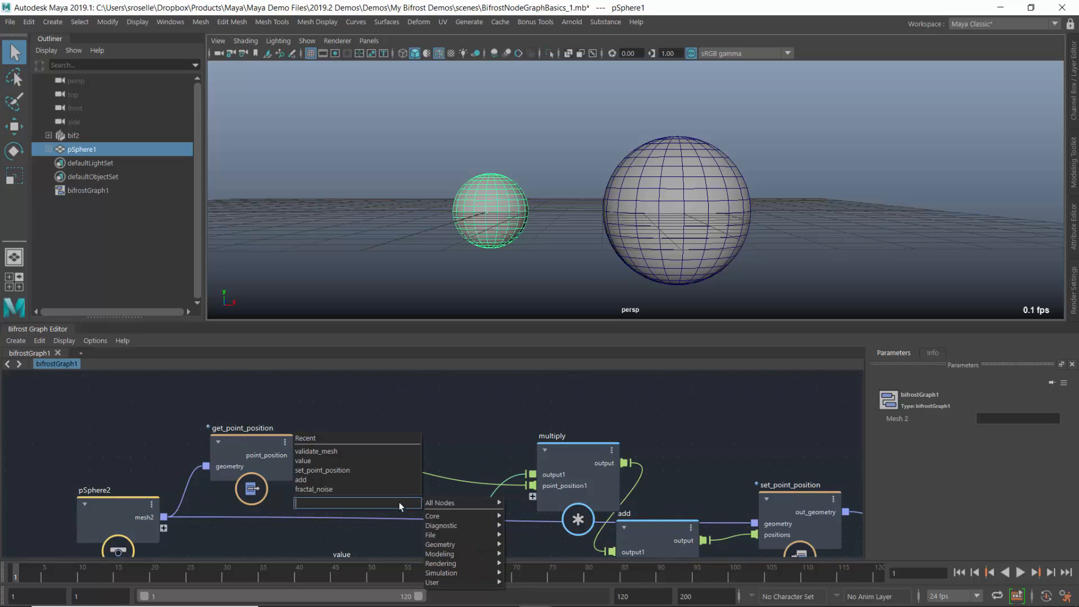
Search 'noise' in the node menu to find and create a fractal_noise node
type("n")
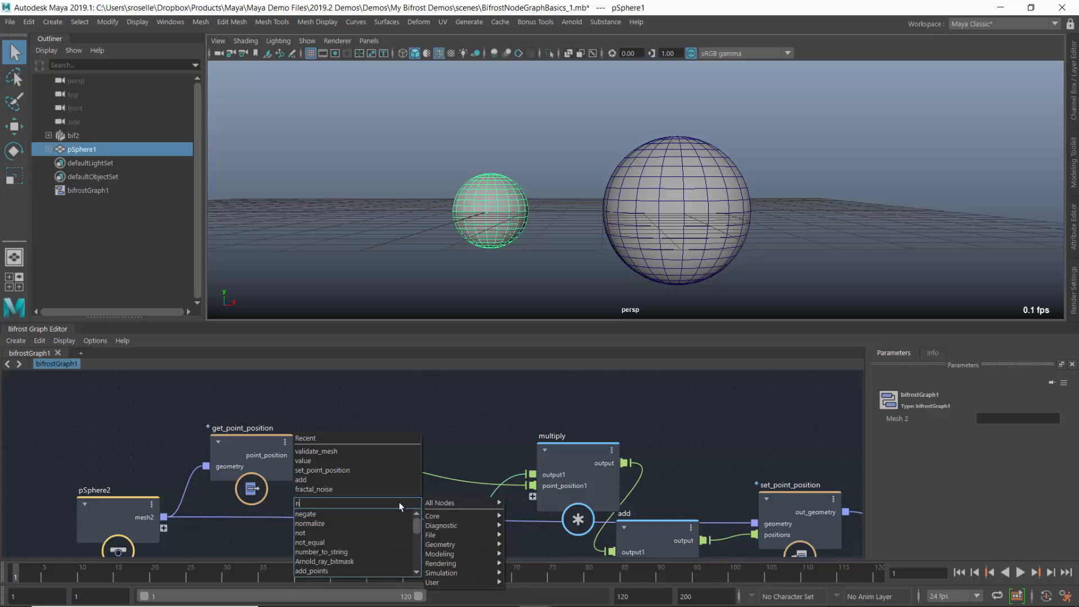
type("oise")
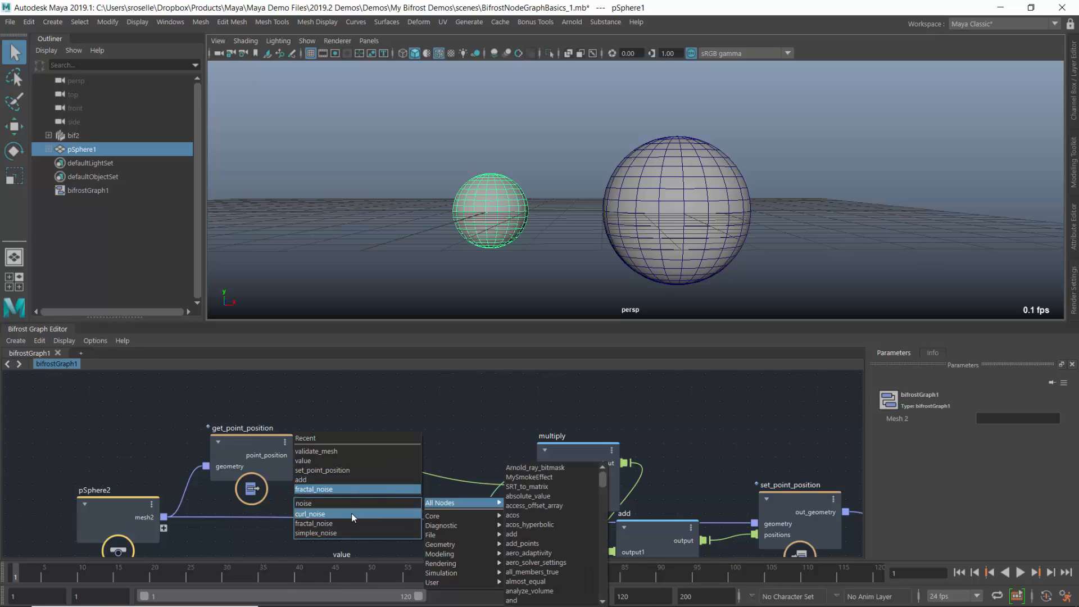
mouse_move(313, 524)
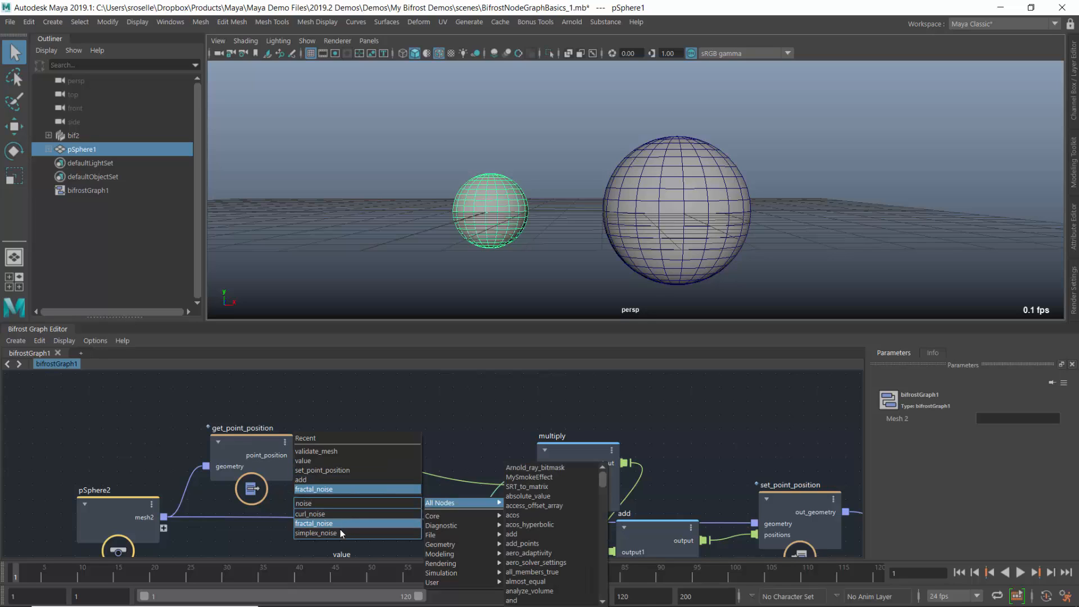
mouse_move(337, 533)
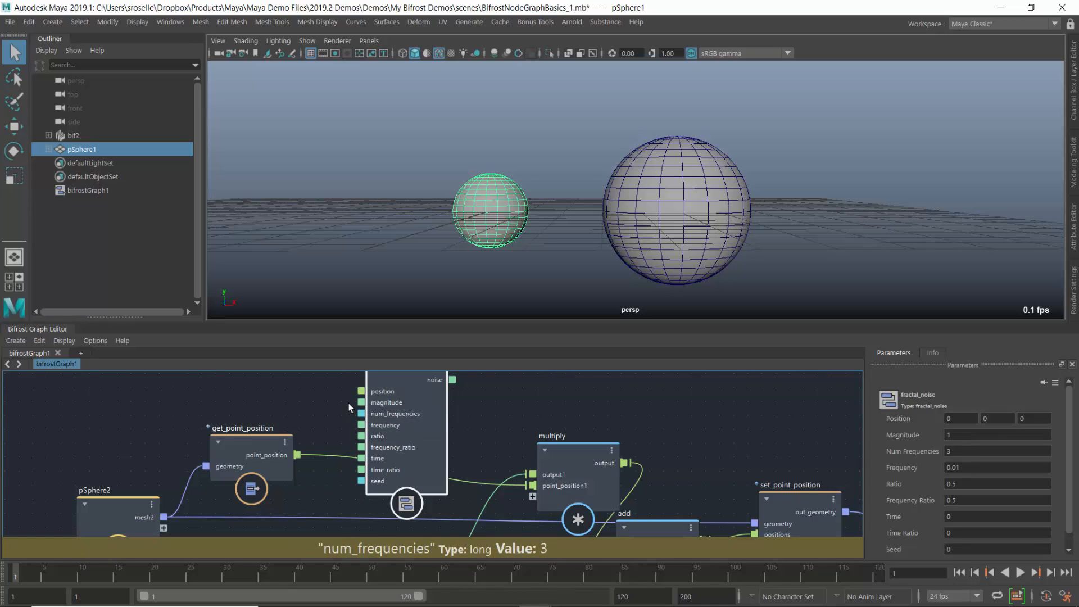
mouse_move(296, 457)
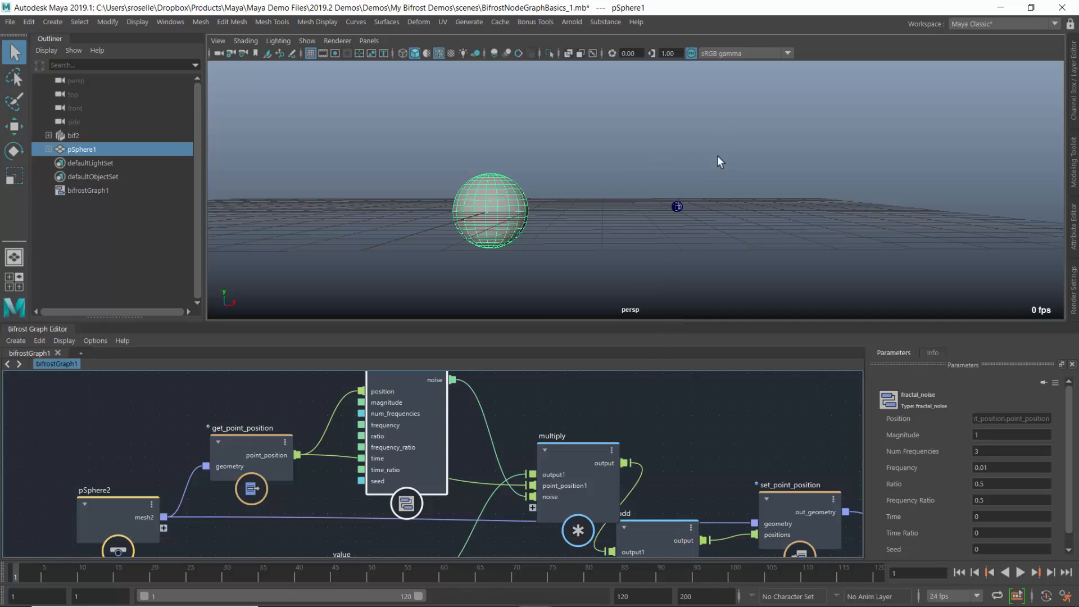
mouse_move(382, 392)
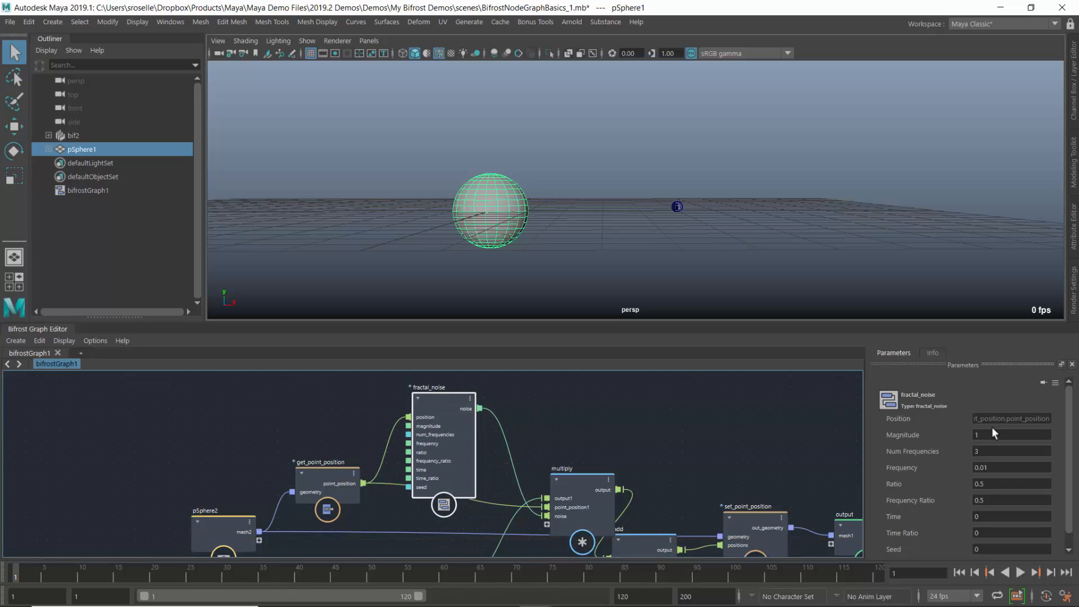
Enter 2 for the fractal noise Magnitude and Frequency parameters, spiking the sphere
left_click(1012, 434)
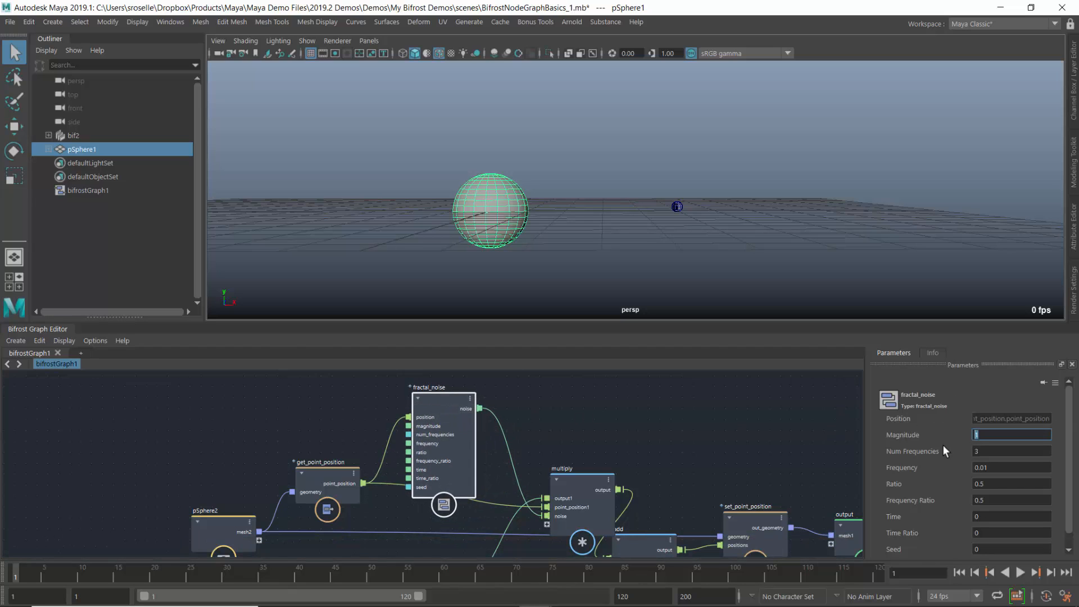
type("2")
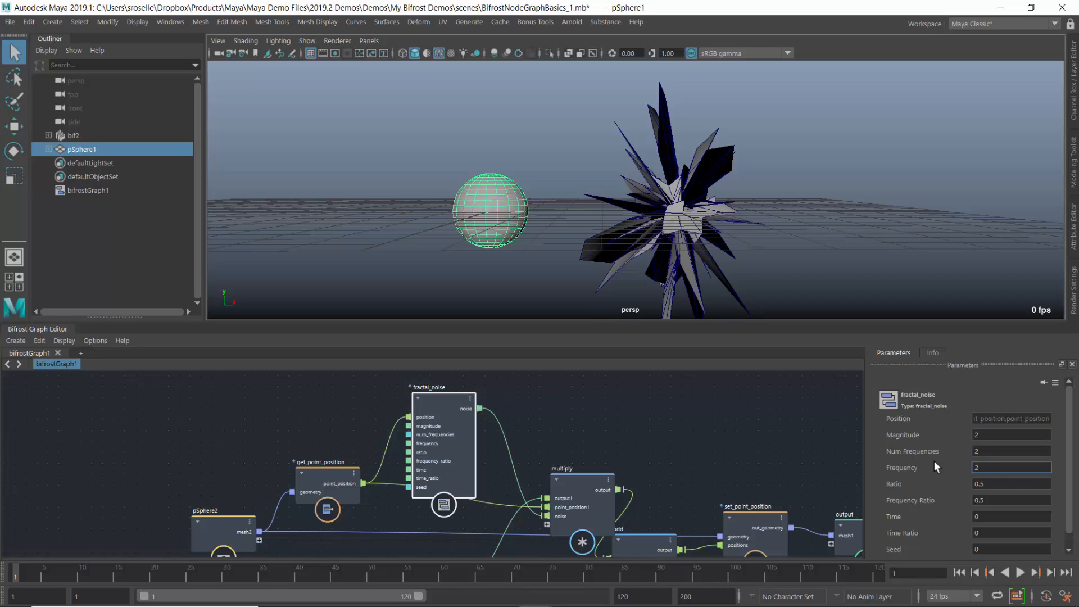
left_click(1012, 468)
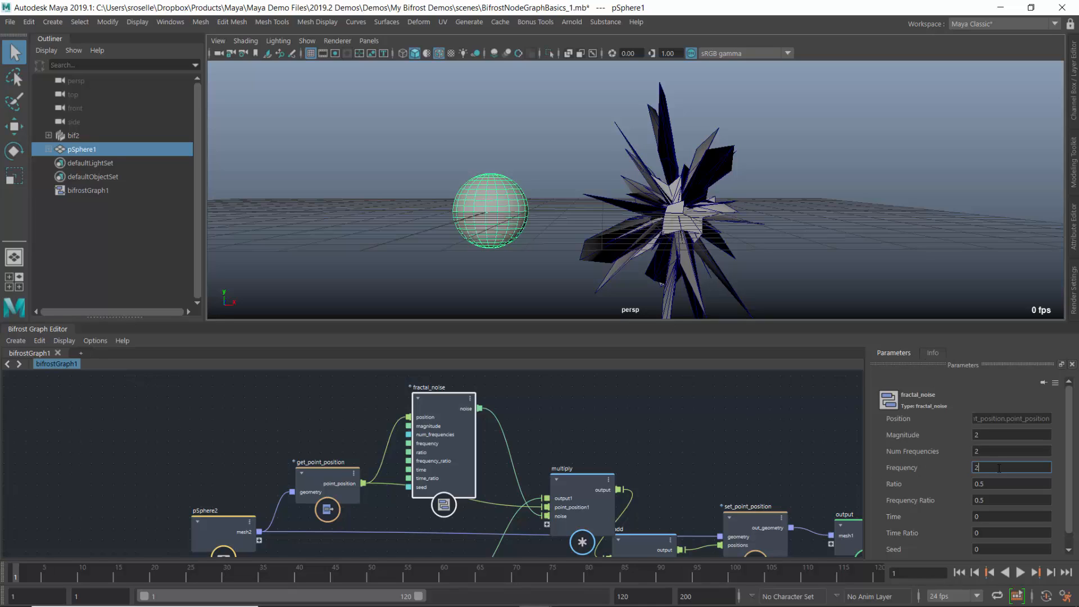
mouse_move(764, 236)
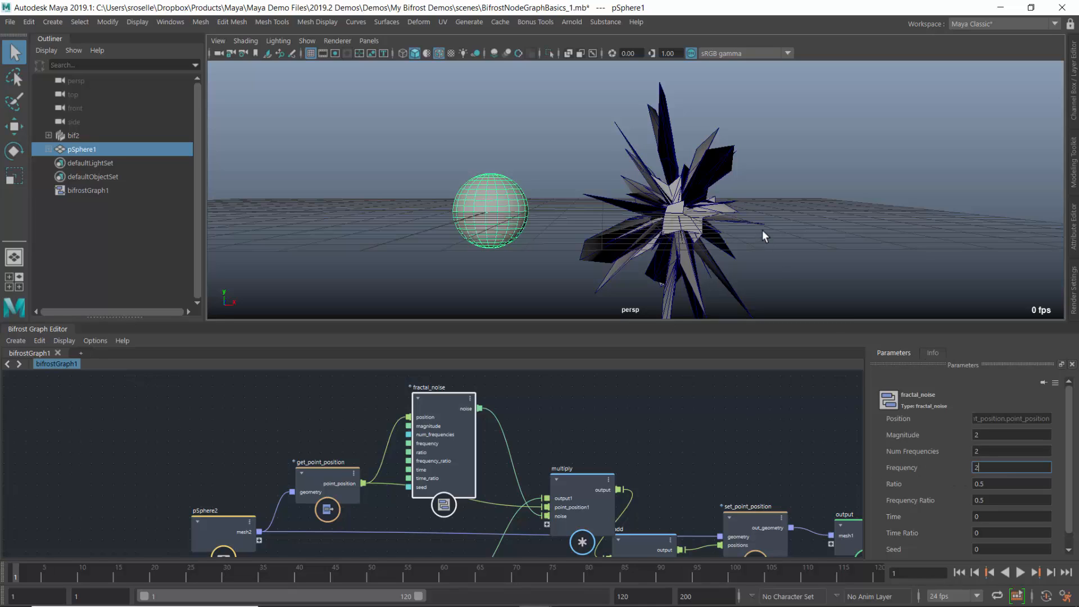
mouse_move(544, 437)
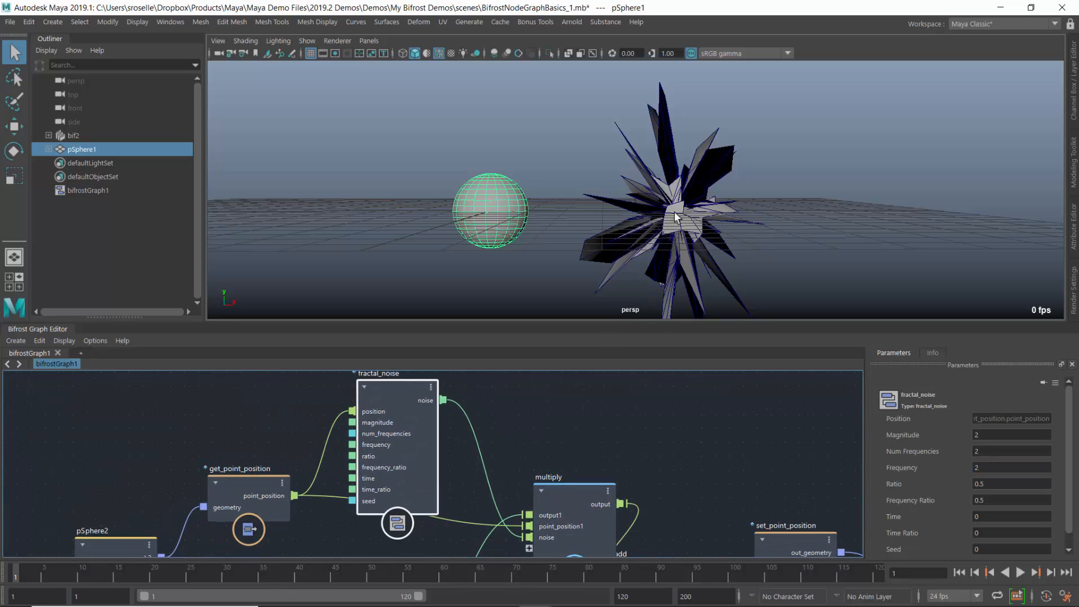
mouse_move(698, 198)
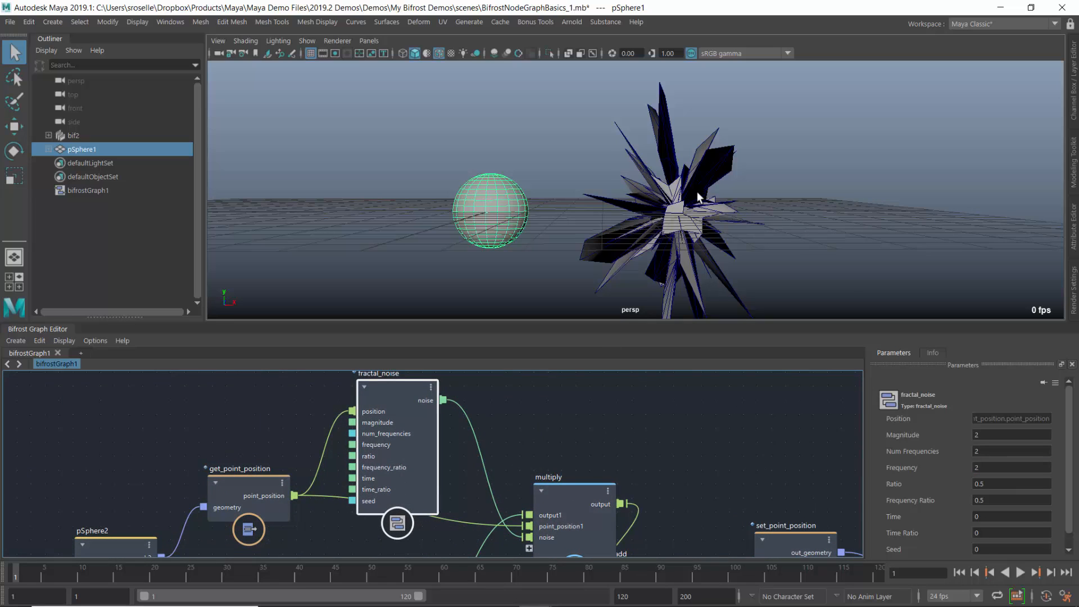
mouse_move(702, 239)
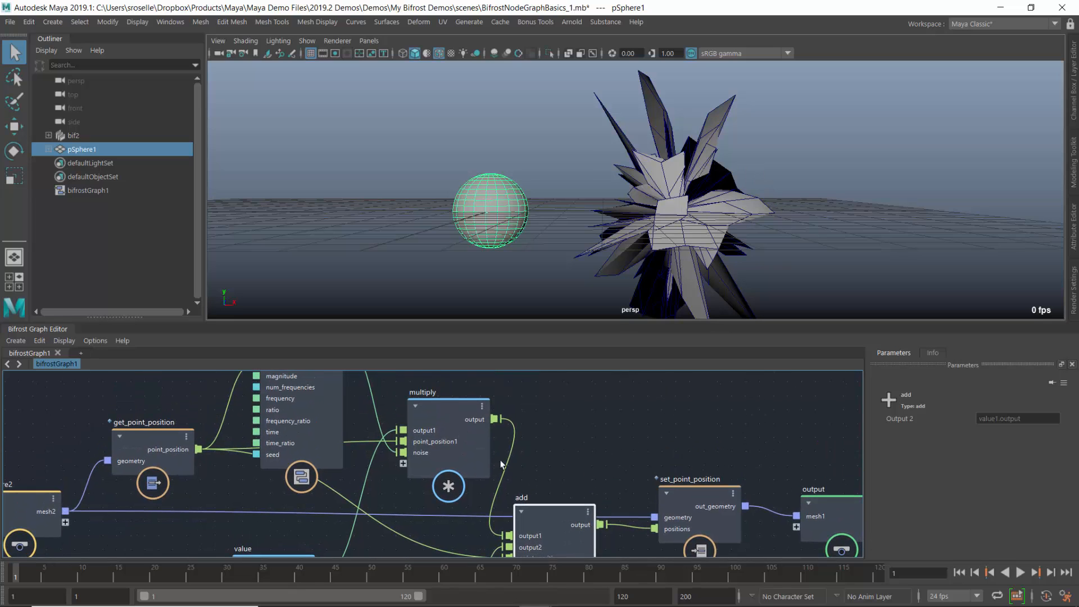
mouse_move(550, 446)
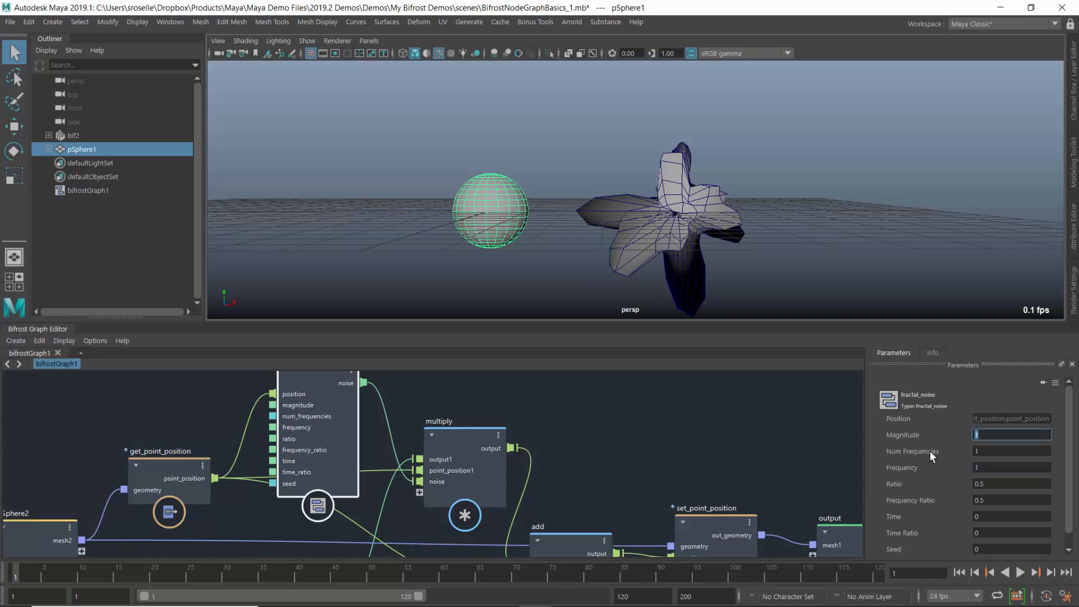
Reduce the fractal noise Magnitude to 0.5 for a smoother lumpy sphere
type("0.5")
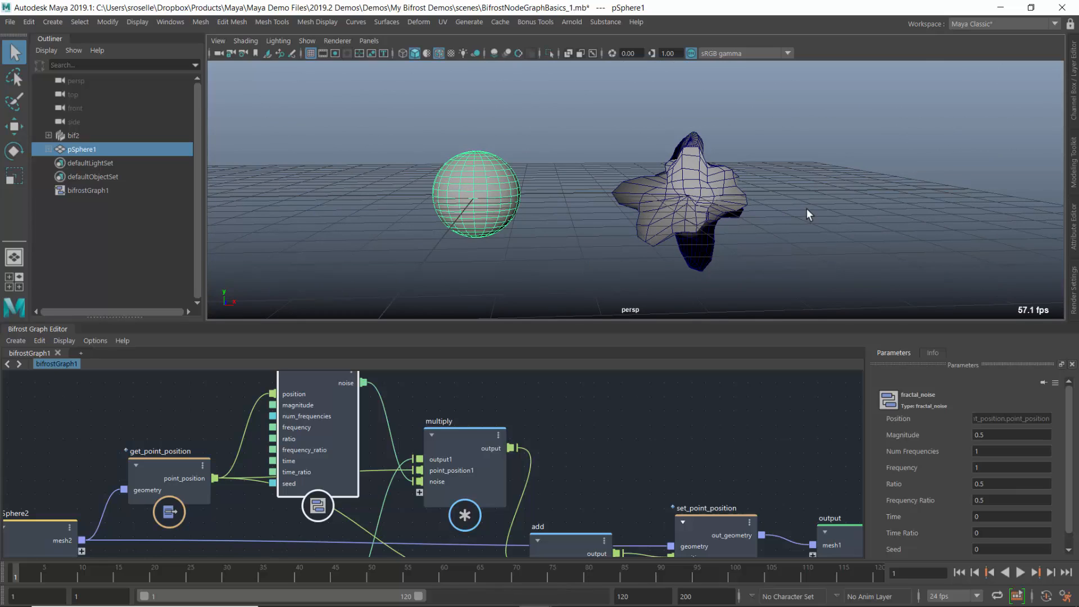
mouse_move(685, 285)
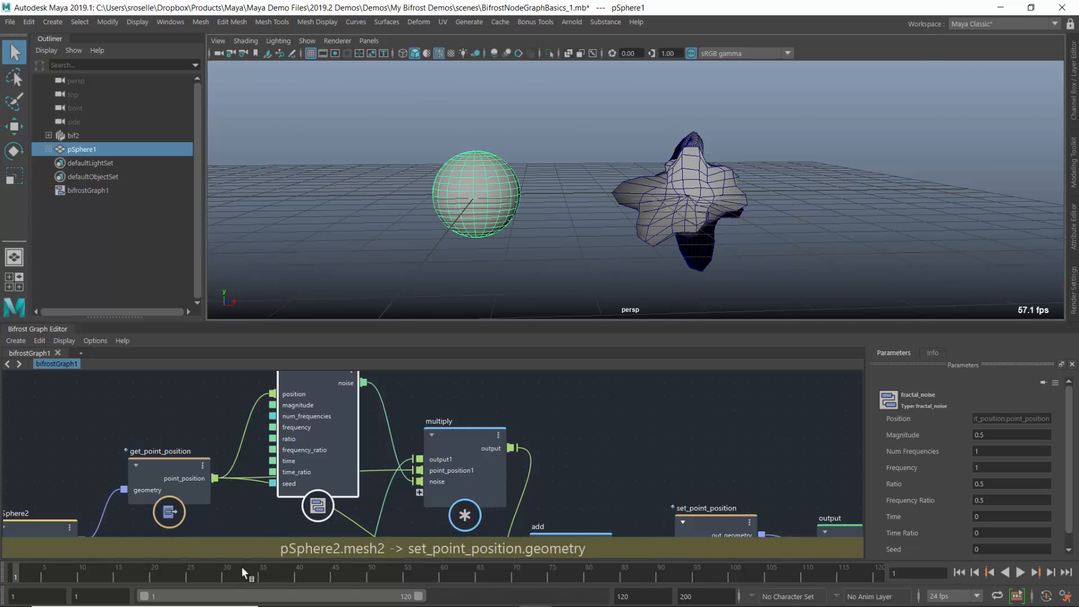
Scrub the Time Slider playhead to frame 69, observing the deformation stays static
left_click(1021, 573)
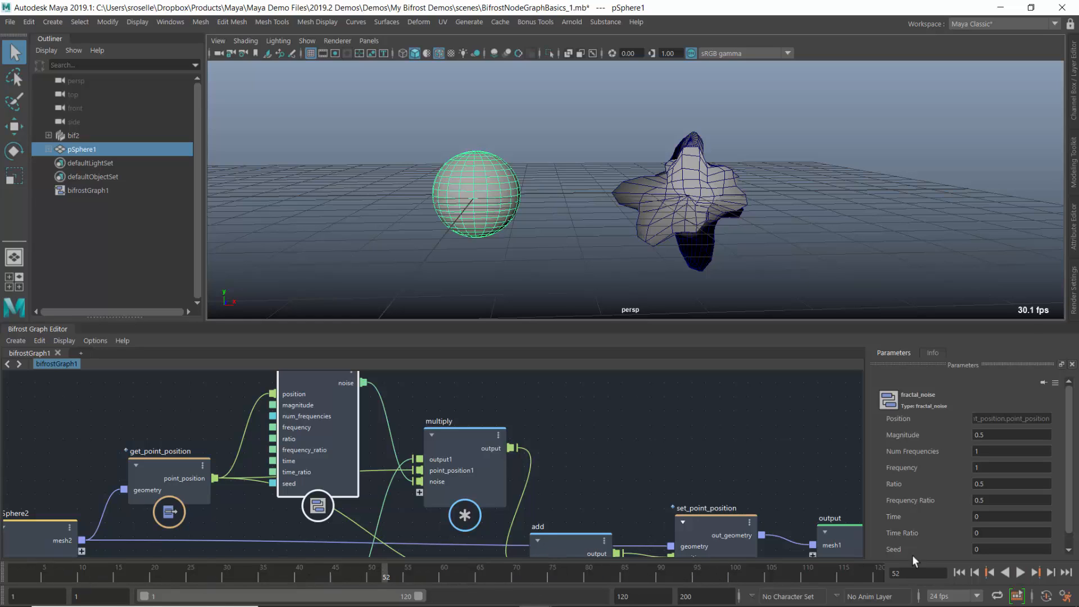
left_click_drag(386, 559, 512, 558)
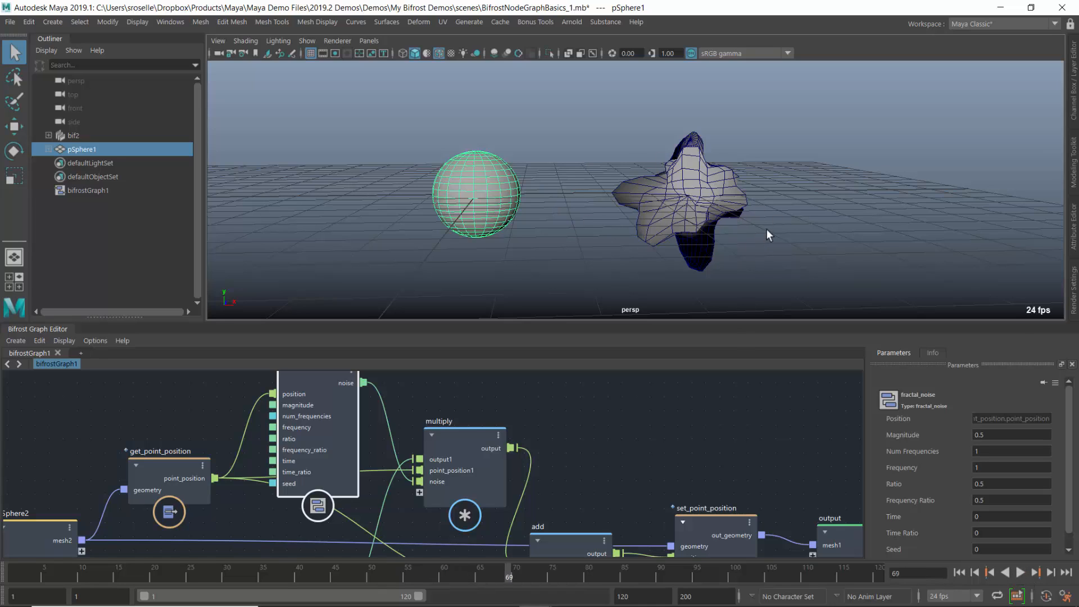
mouse_move(778, 239)
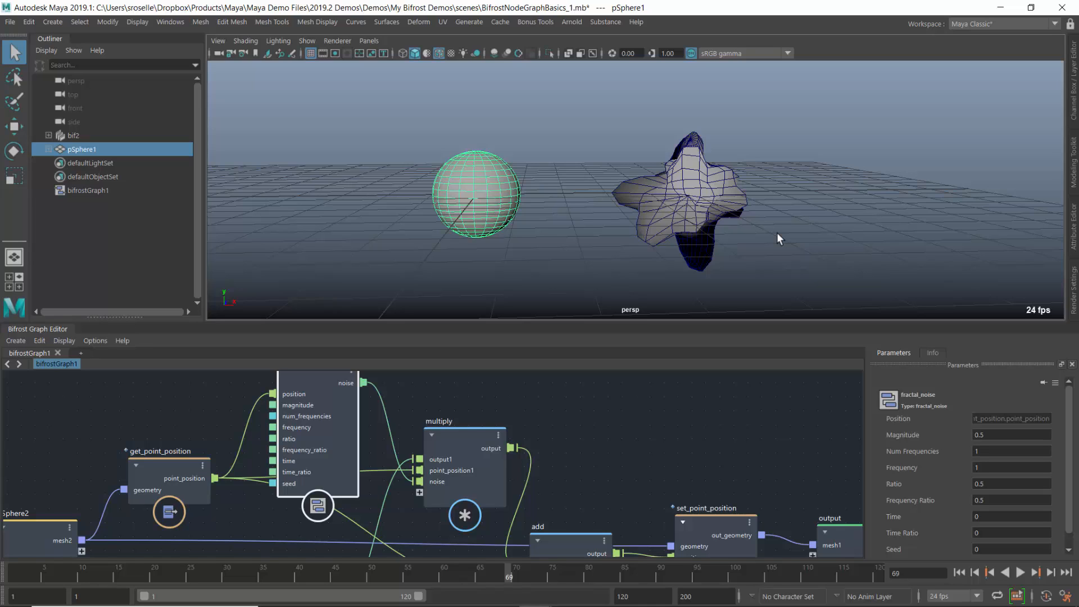
mouse_move(776, 257)
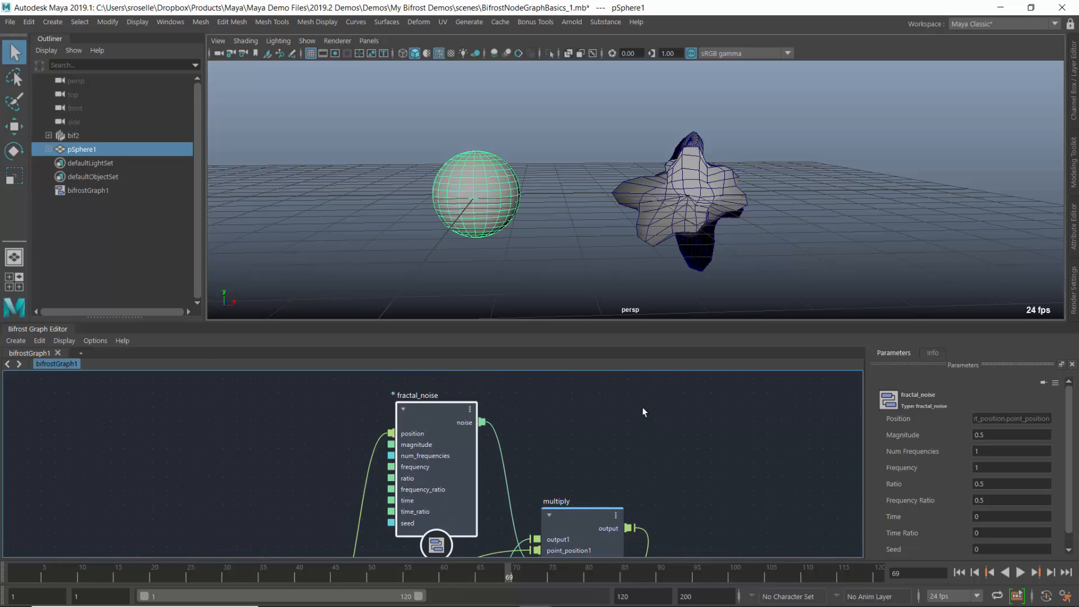
mouse_move(238, 427)
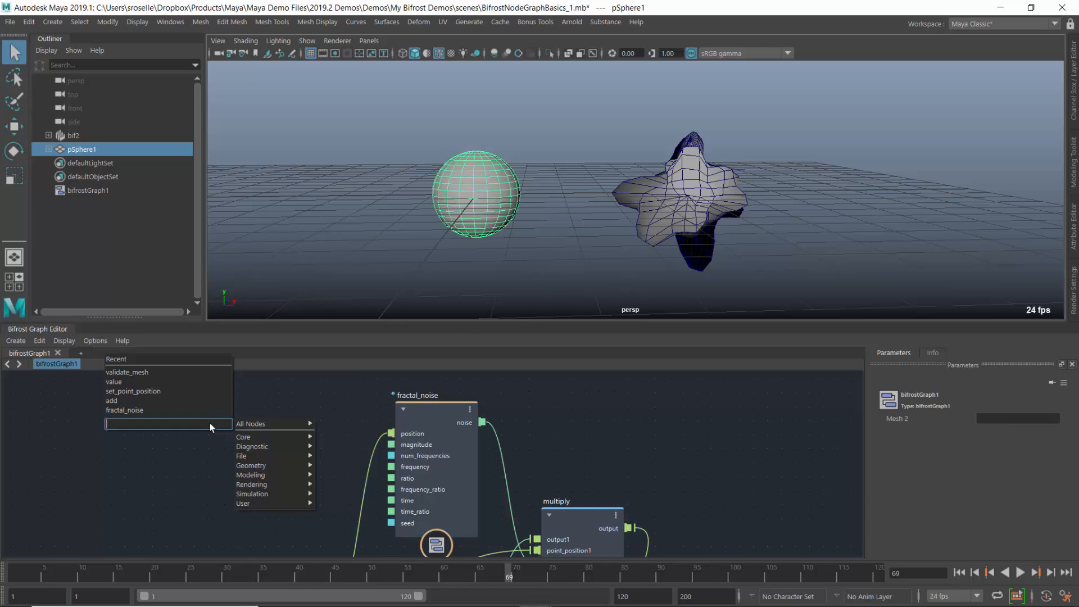
Add a time node feeding fractal_noise time and play the animation to watch the shape change
type("time")
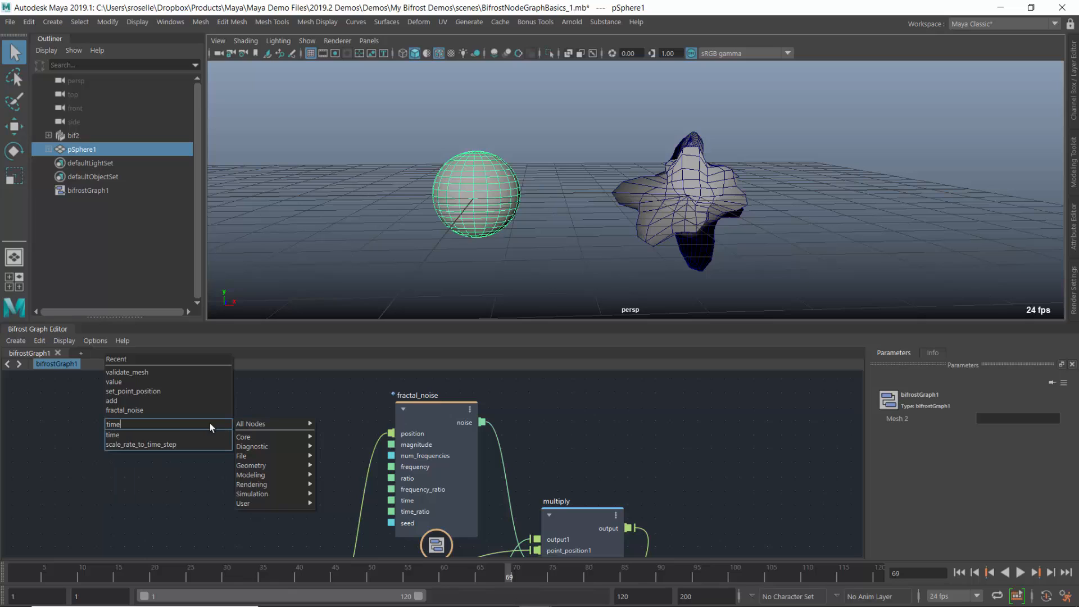
left_click(113, 424)
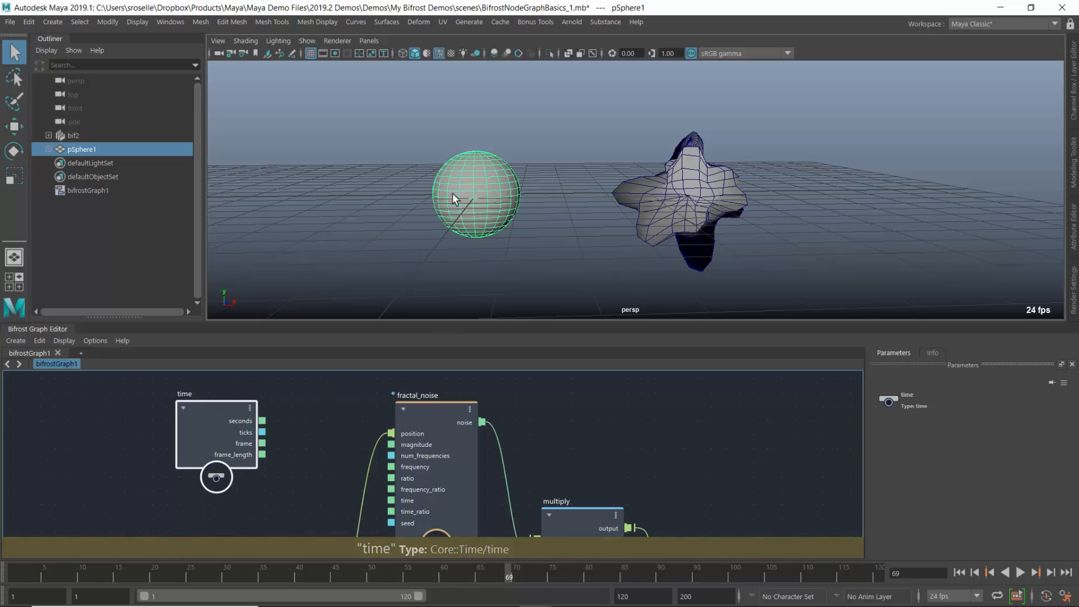
mouse_move(263, 443)
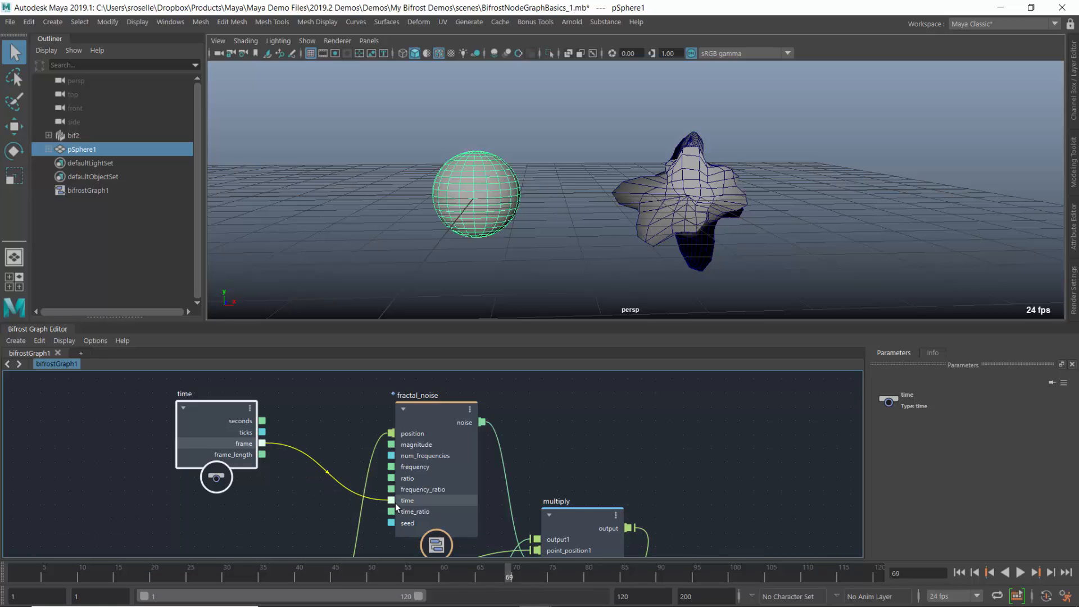
left_click(434, 394)
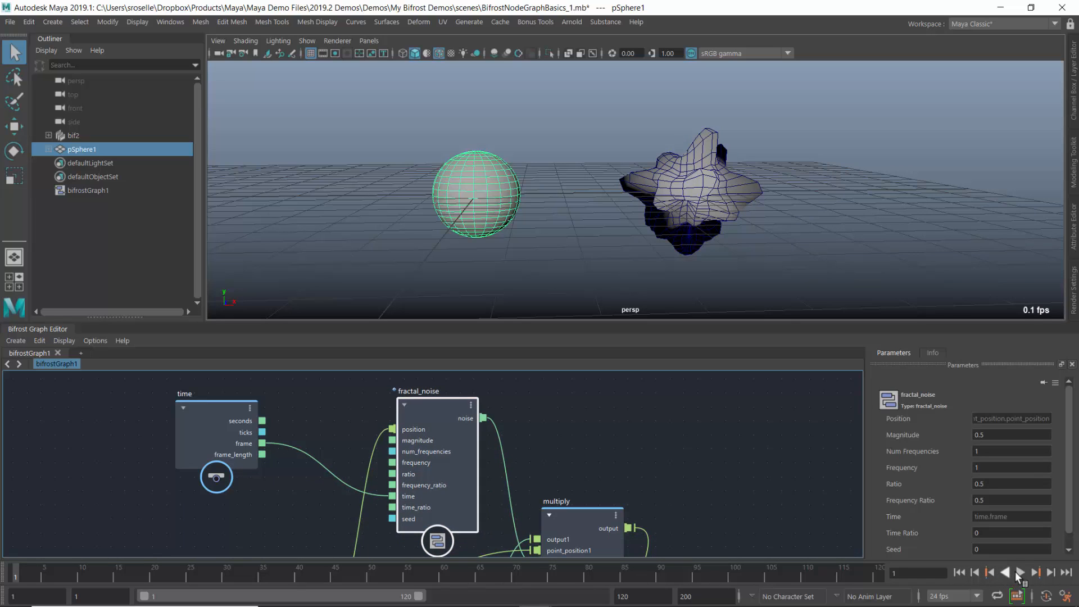
left_click(1020, 573)
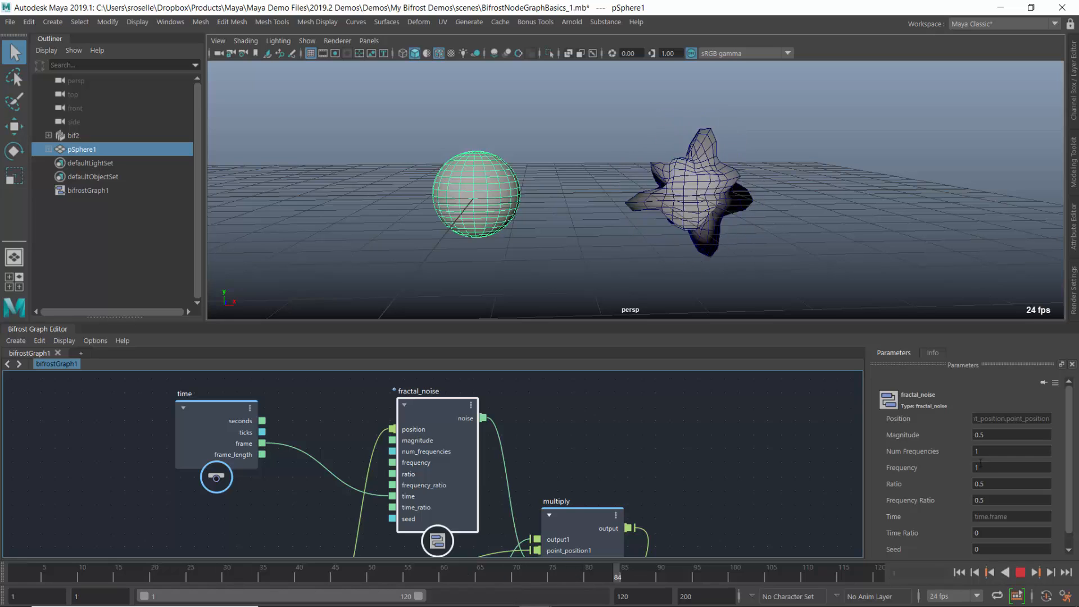
right_click(771, 567)
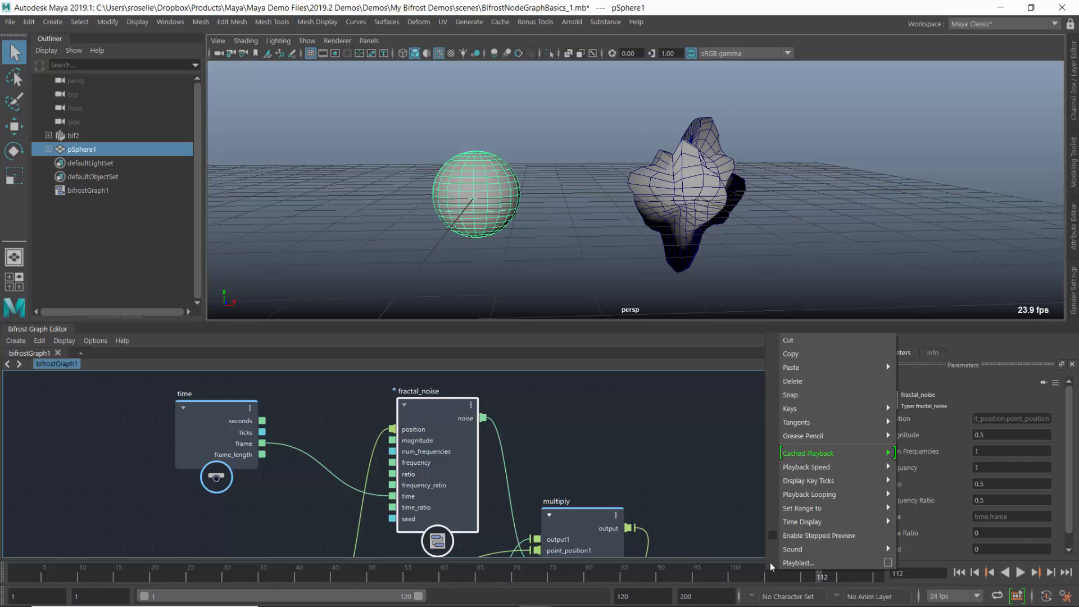
mouse_move(805, 467)
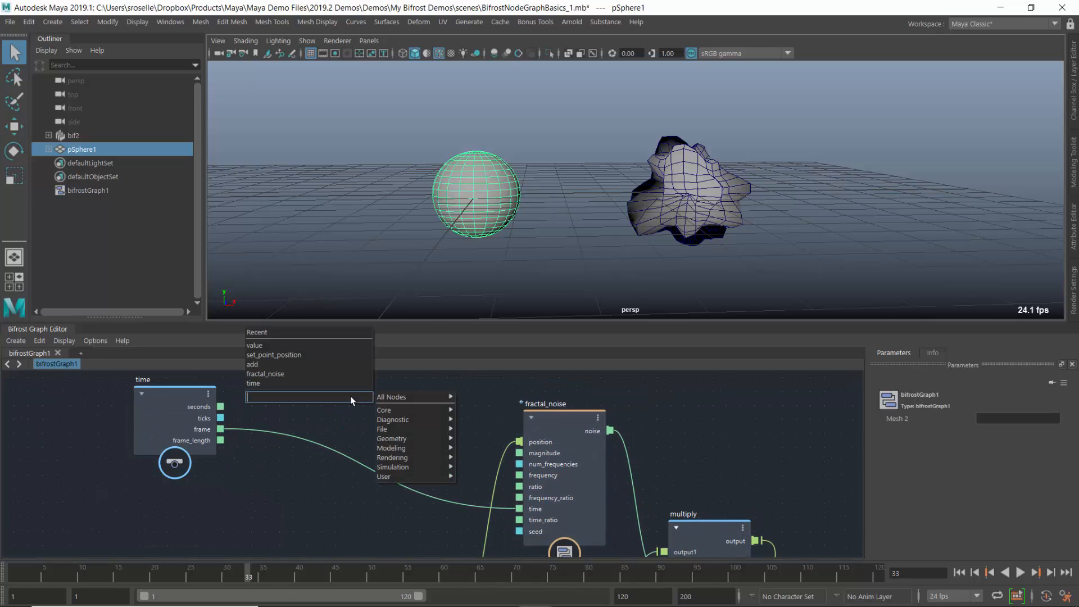
Insert a multiply node with a value node set to .1 on the frame, and preview playback
type("mul")
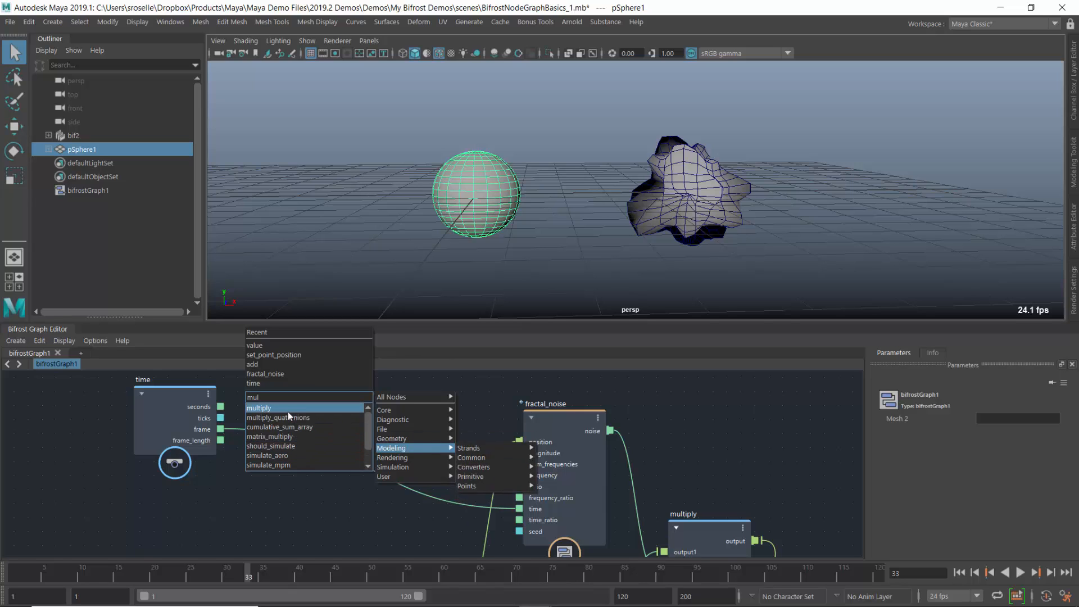
left_click(259, 407)
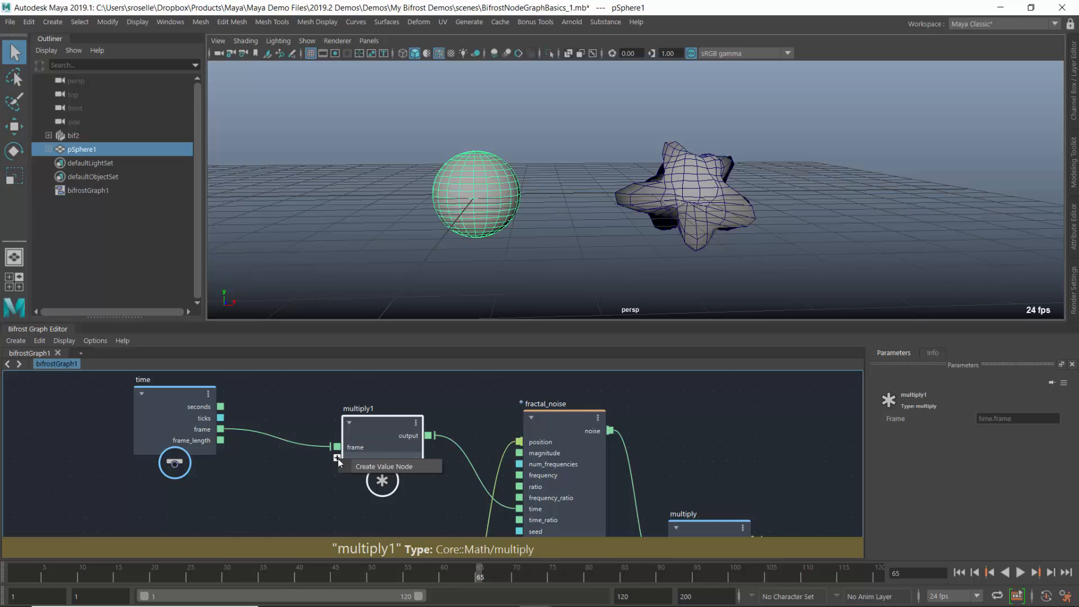
left_click(385, 466)
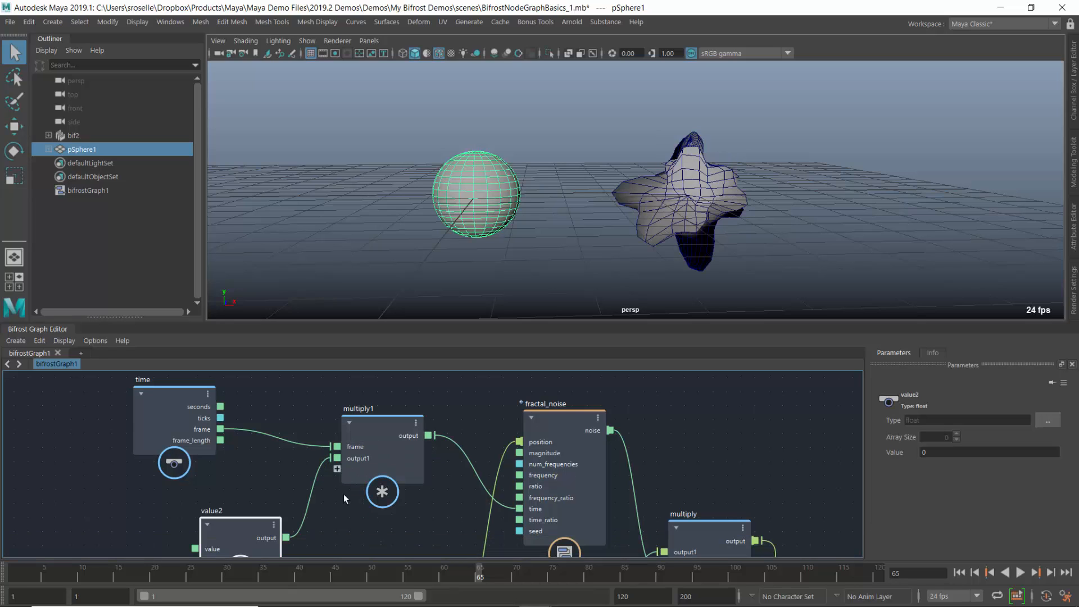
left_click(227, 496)
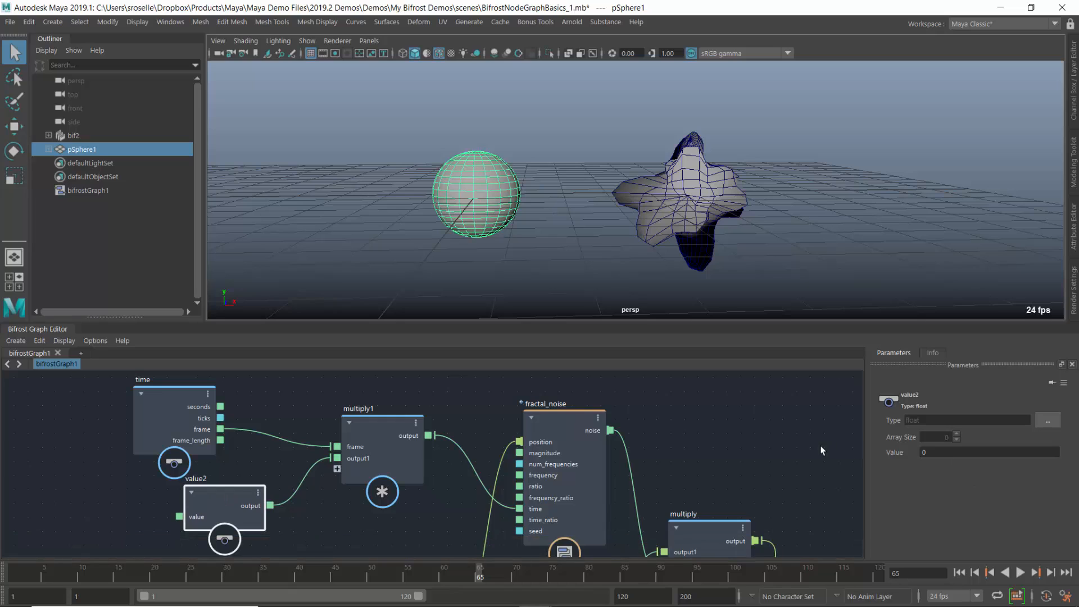
left_click(988, 452)
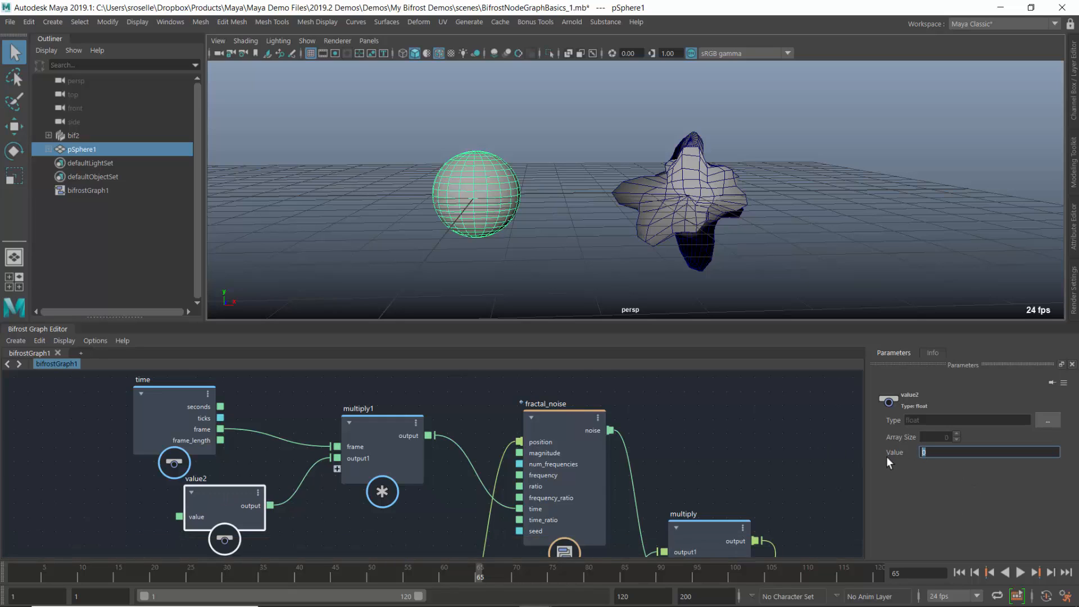
type(".1")
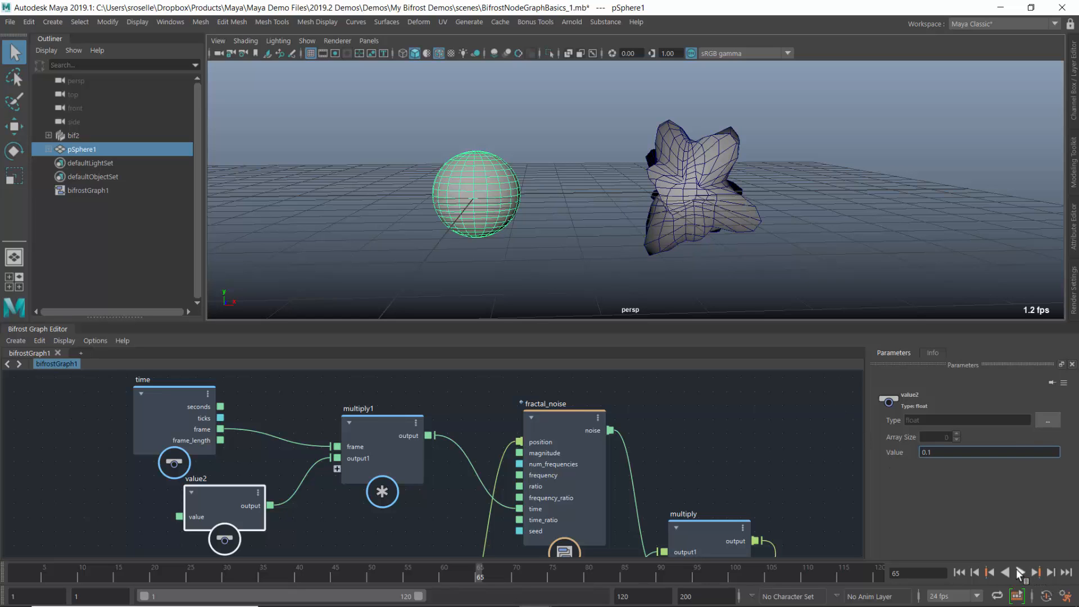
left_click(1020, 572)
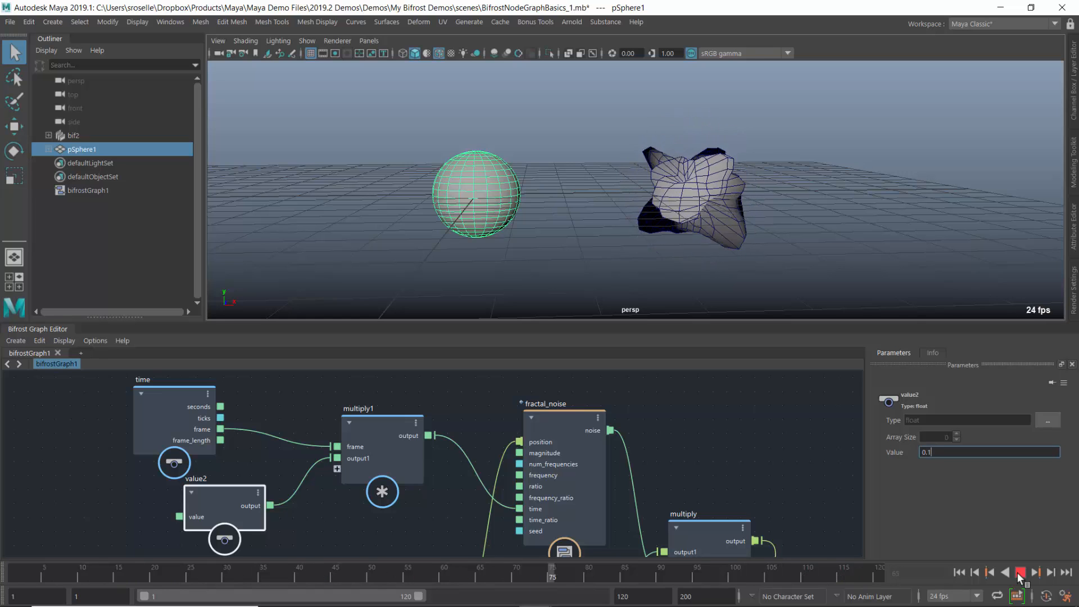
Try a multiplier of 10, then settle on 0.01 and play to confirm the slower noise
left_click(1020, 572)
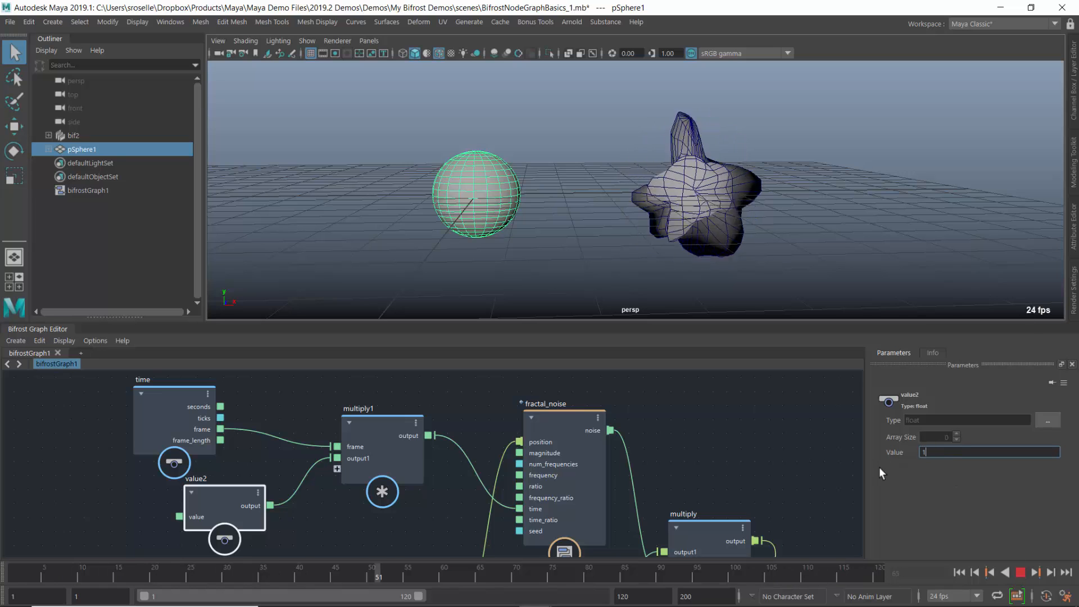
type("10")
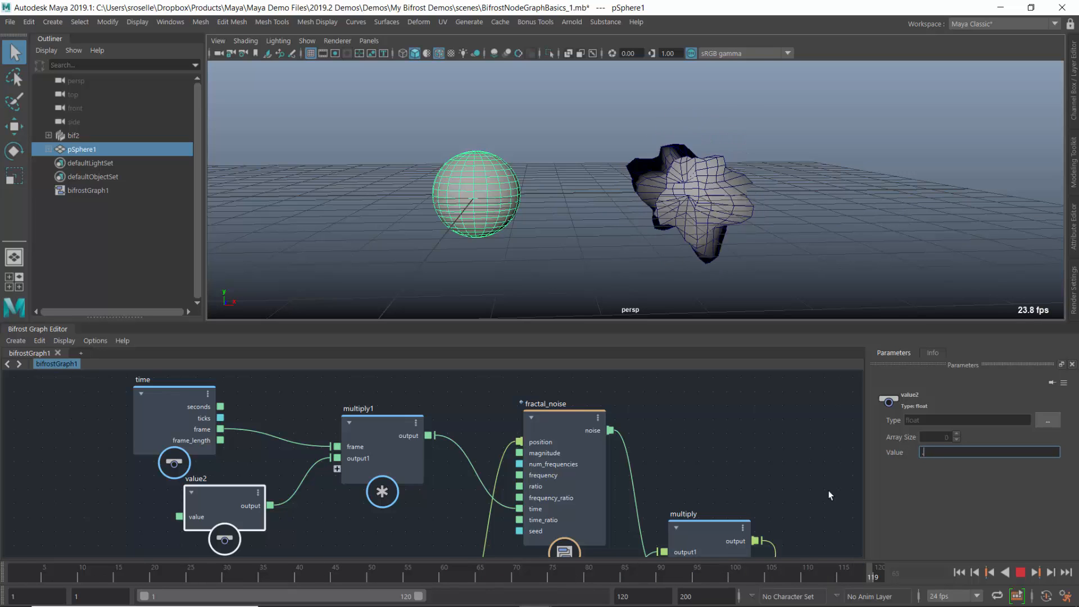
type("0.01")
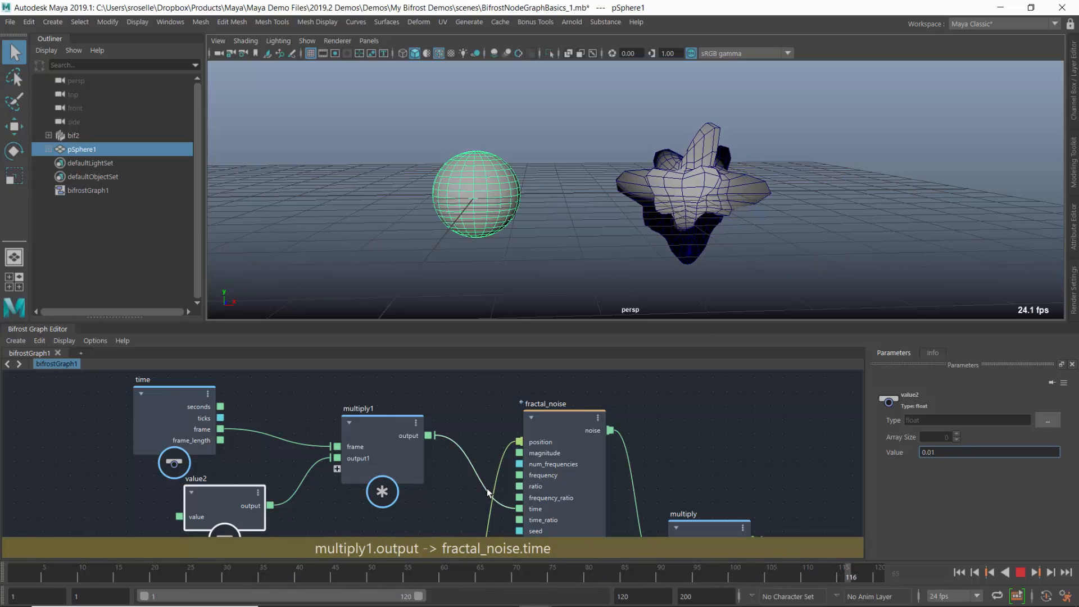
left_click(1021, 572)
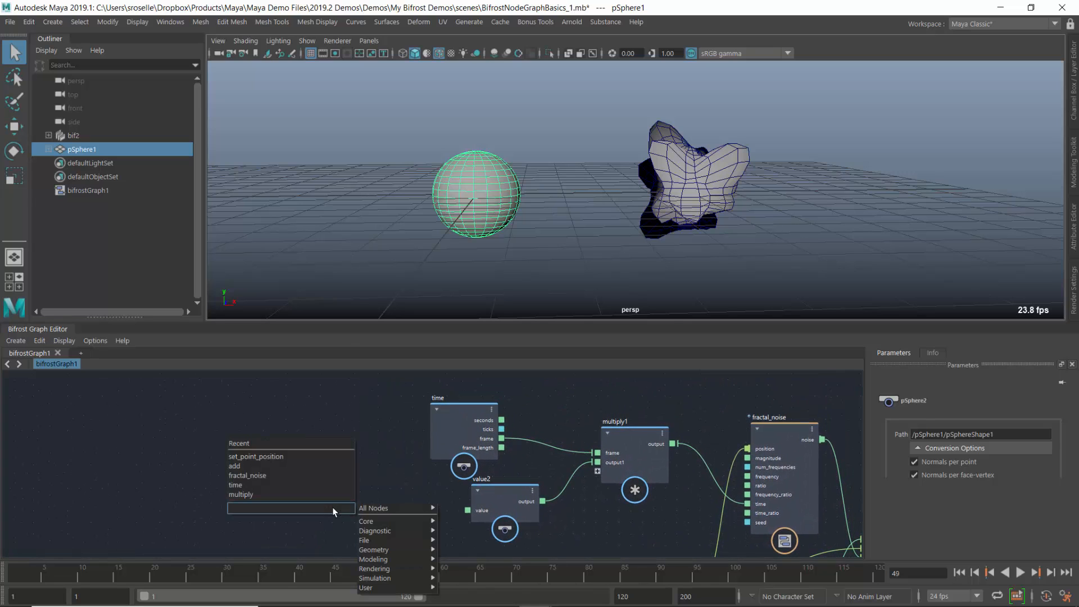
Add an input node and connect value2's value to it as a graph input
type("input")
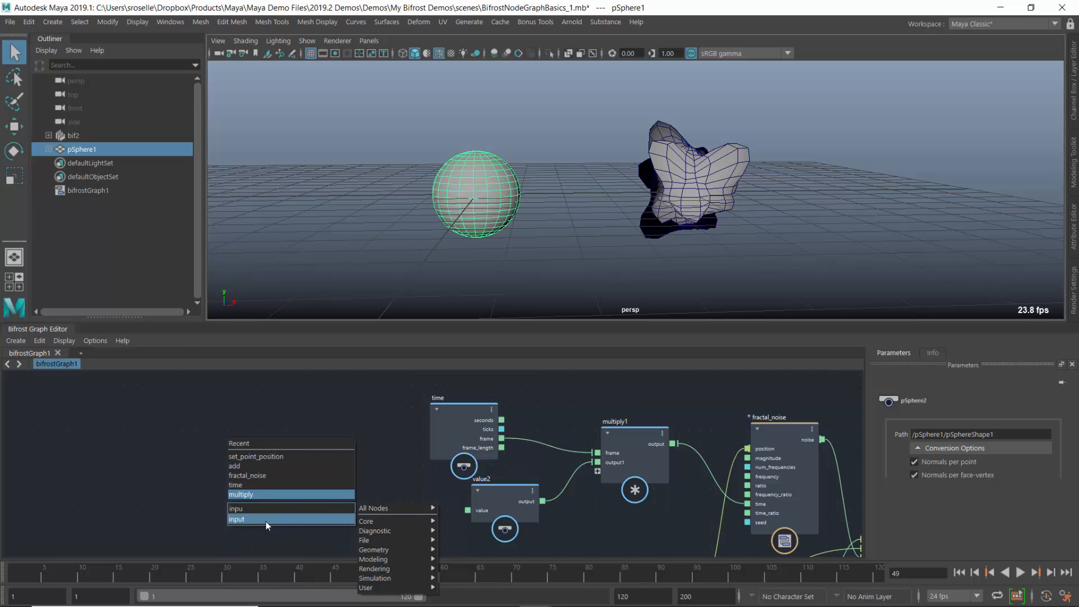
left_click(237, 520)
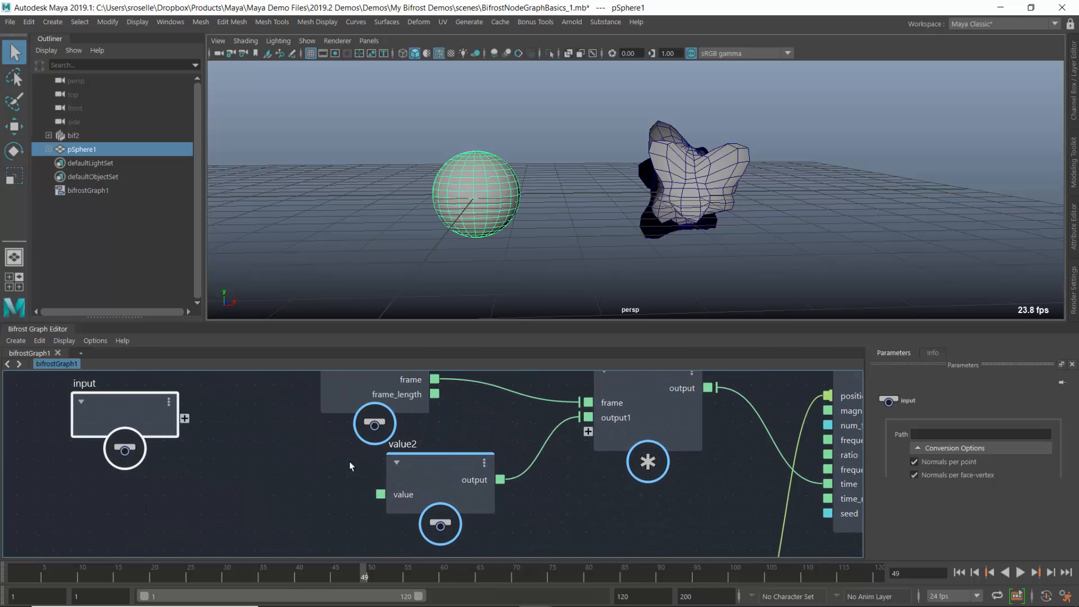
left_click_drag(185, 419, 336, 486)
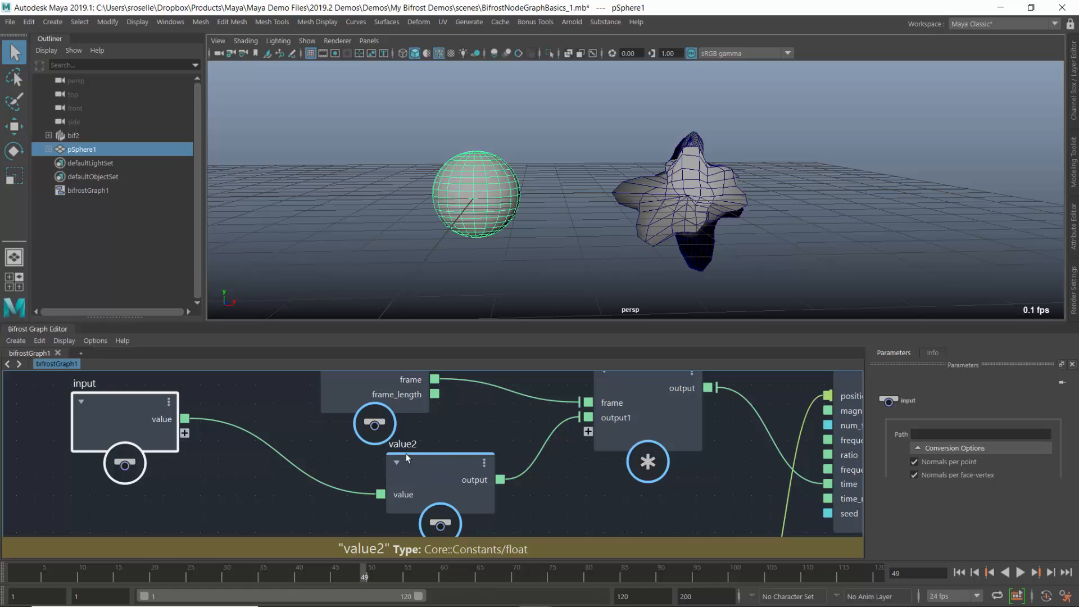
left_click_drag(124, 419, 207, 483)
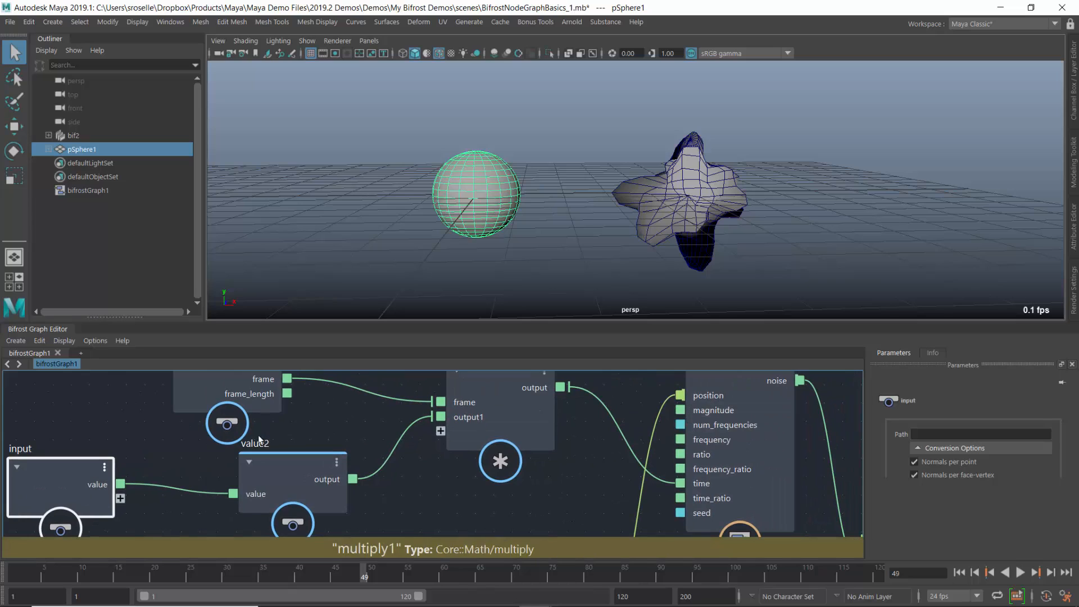
Test fractal noise Magnitude at 5 and 0.1, then select the input node to expose magnitude
left_click(739, 381)
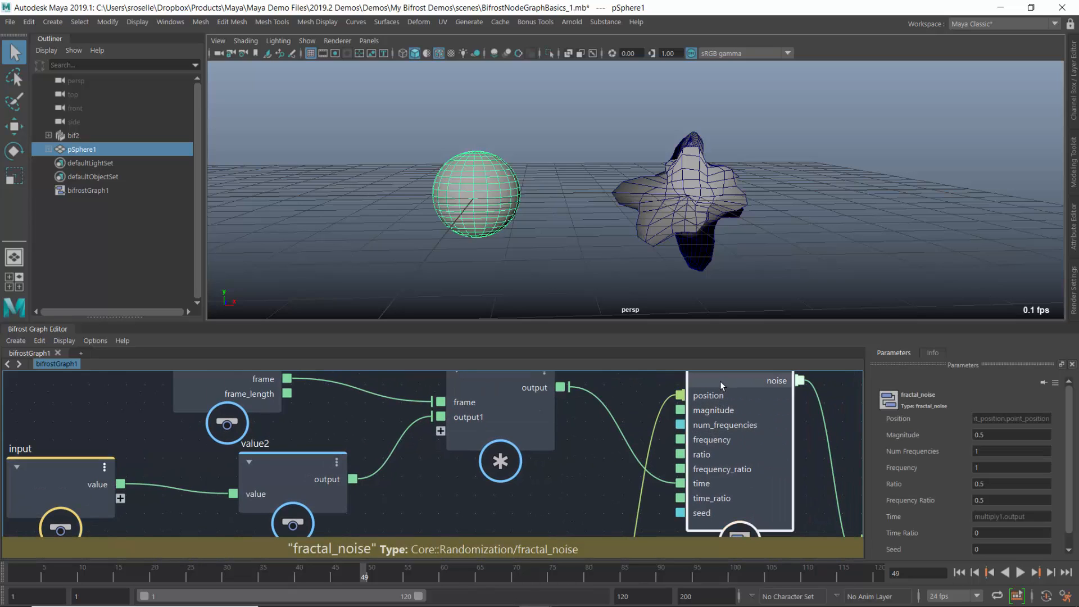
left_click(1010, 434)
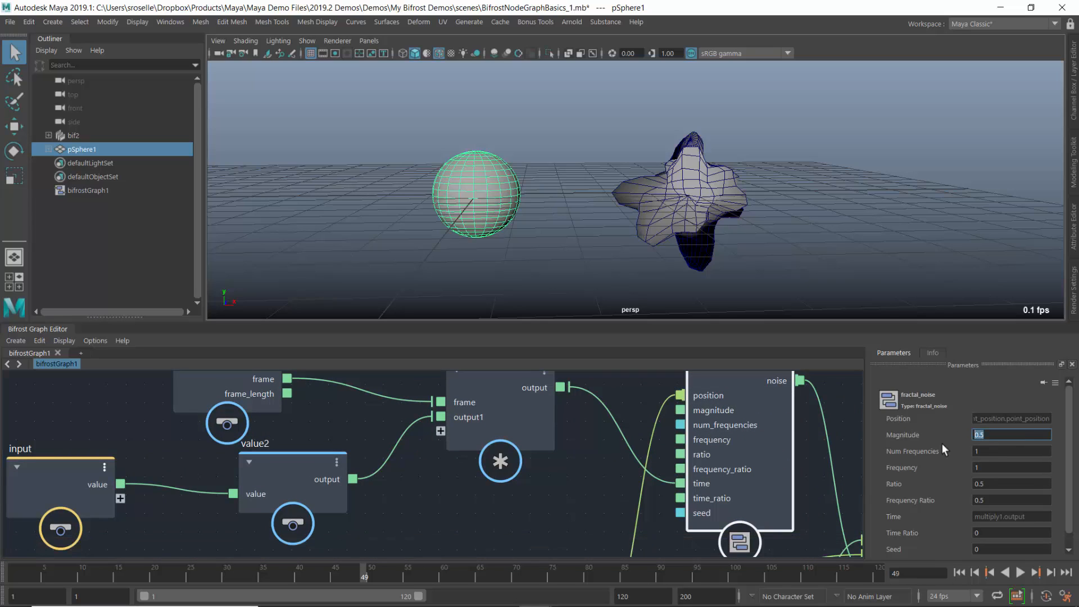
type("5")
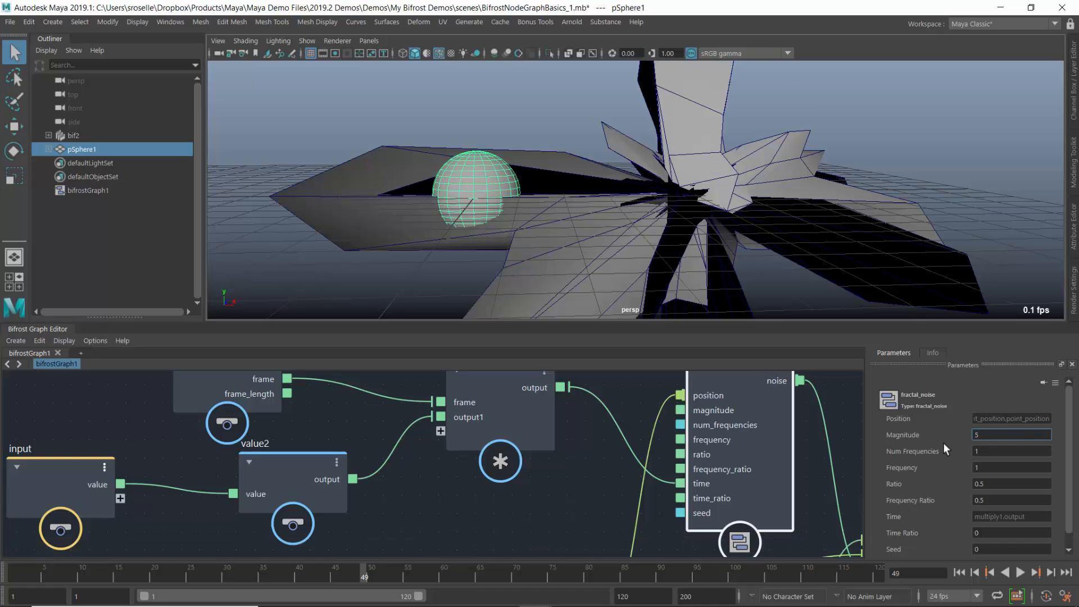
left_click(1012, 434)
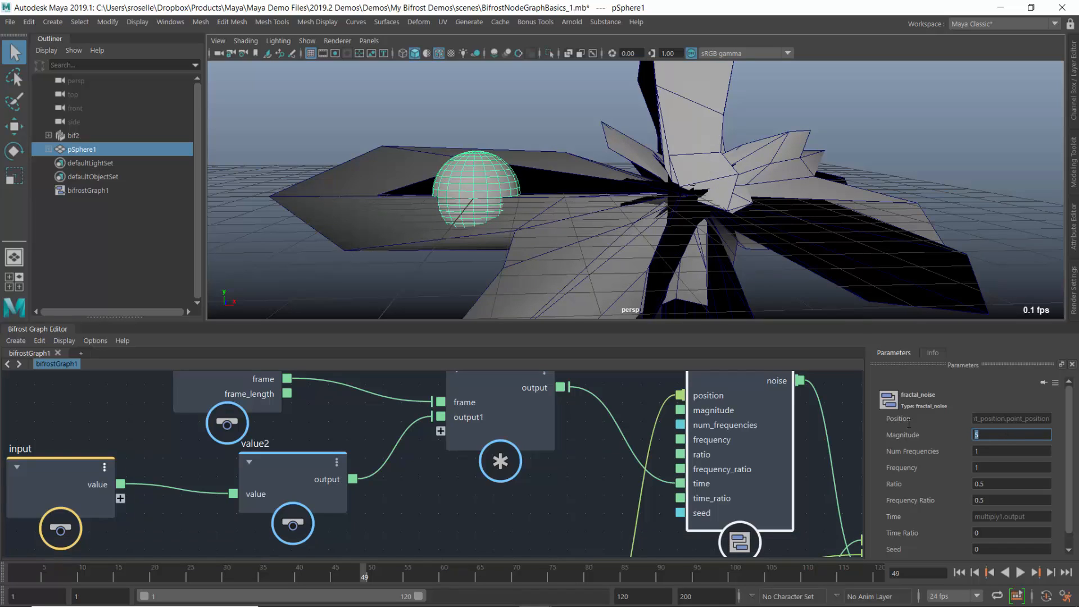
type("0.1")
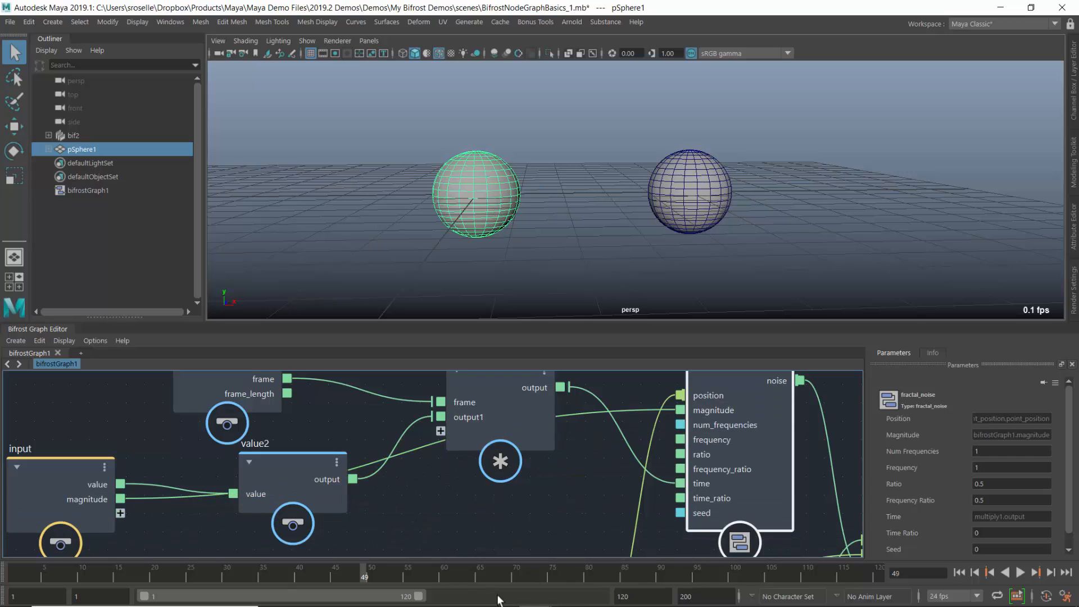
left_click(60, 482)
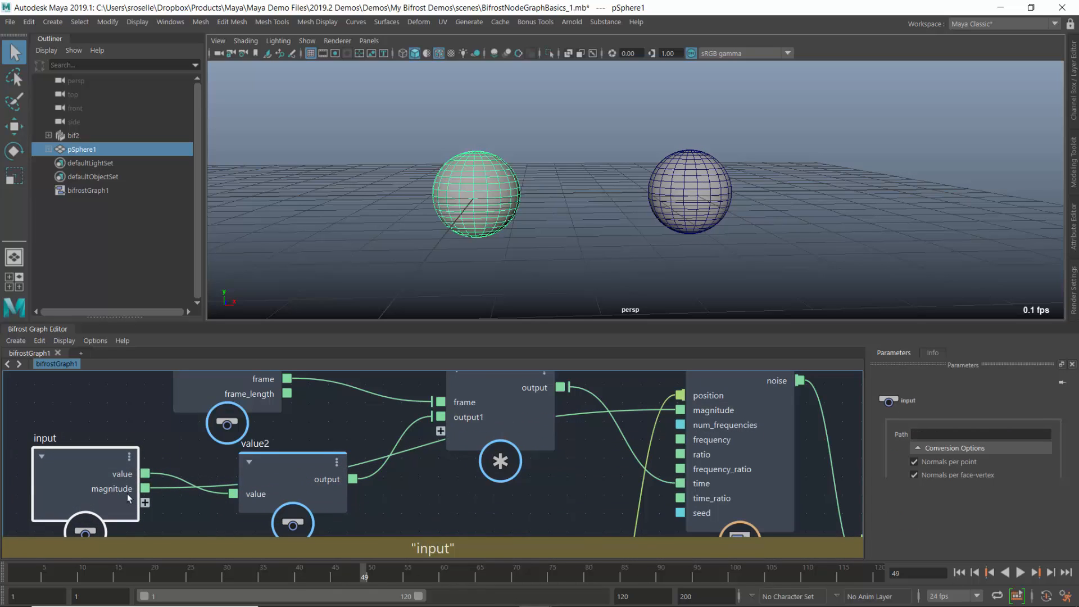
mouse_move(113, 489)
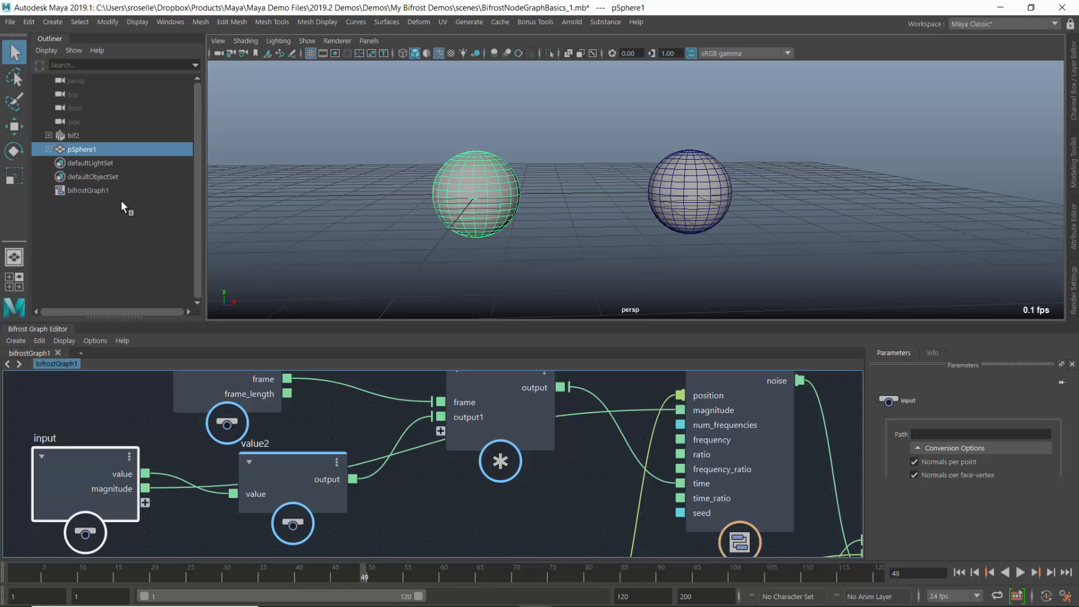
Show the Channel Box listing bifrostGraph1's Time, Value and Magnitude attributes
left_click(87, 190)
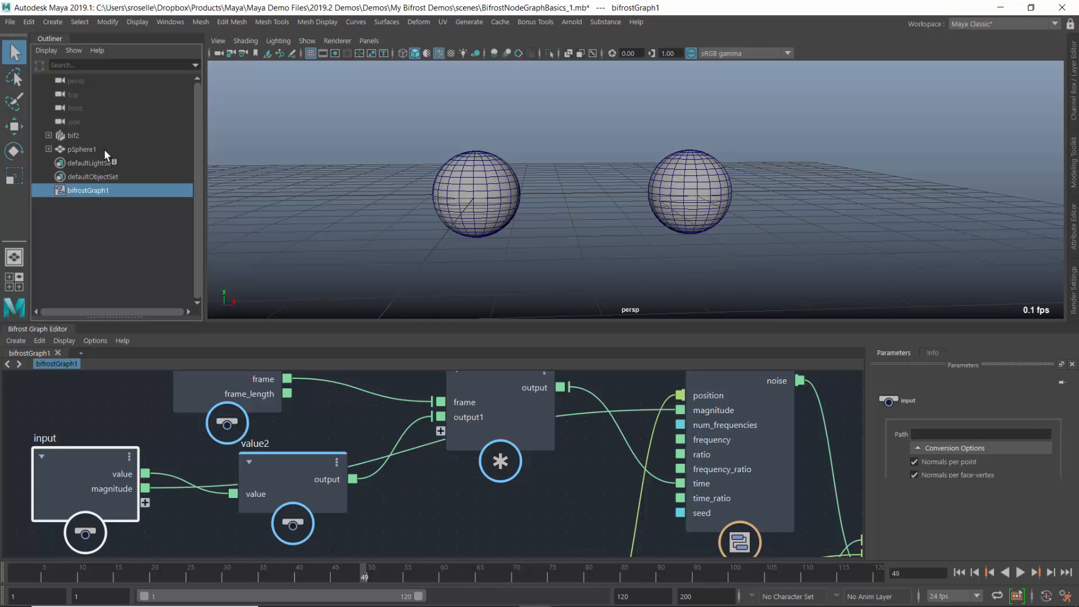
mouse_move(95, 207)
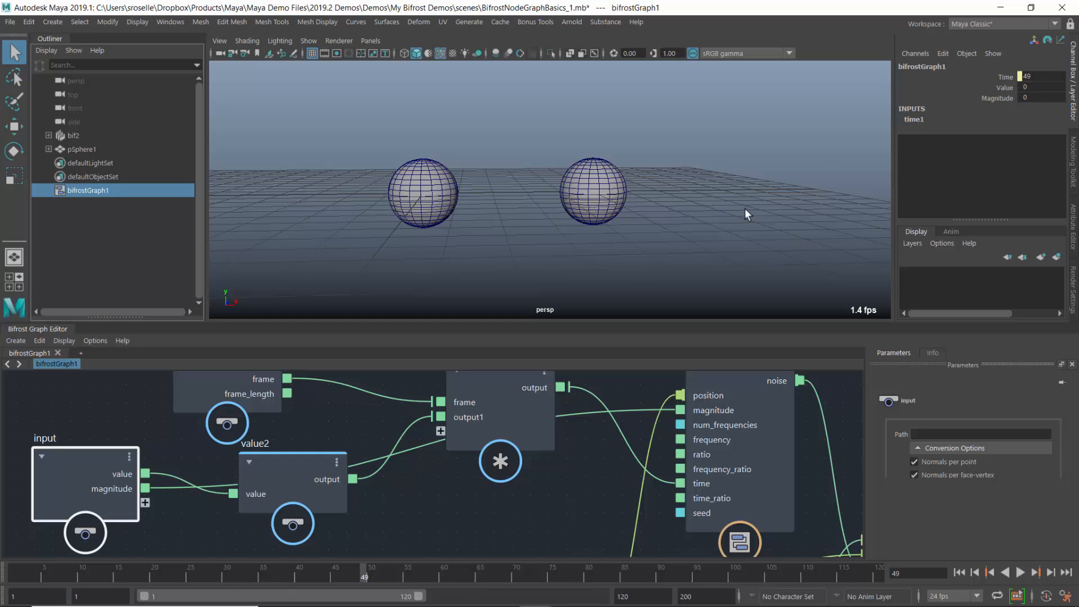
Rename the input node's value port to Speed
right_click(122, 474)
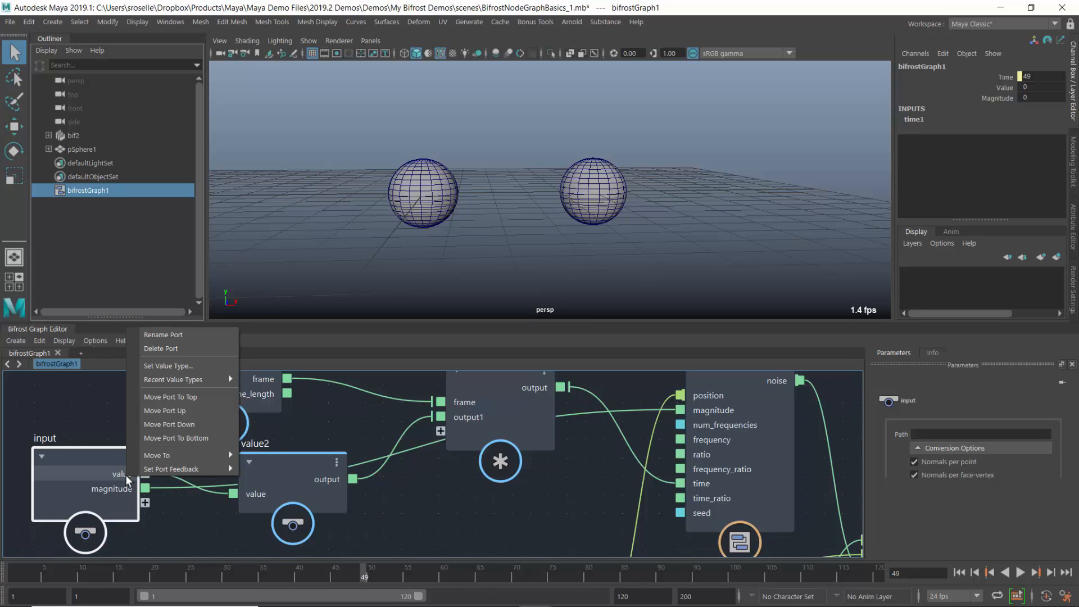
mouse_move(163, 334)
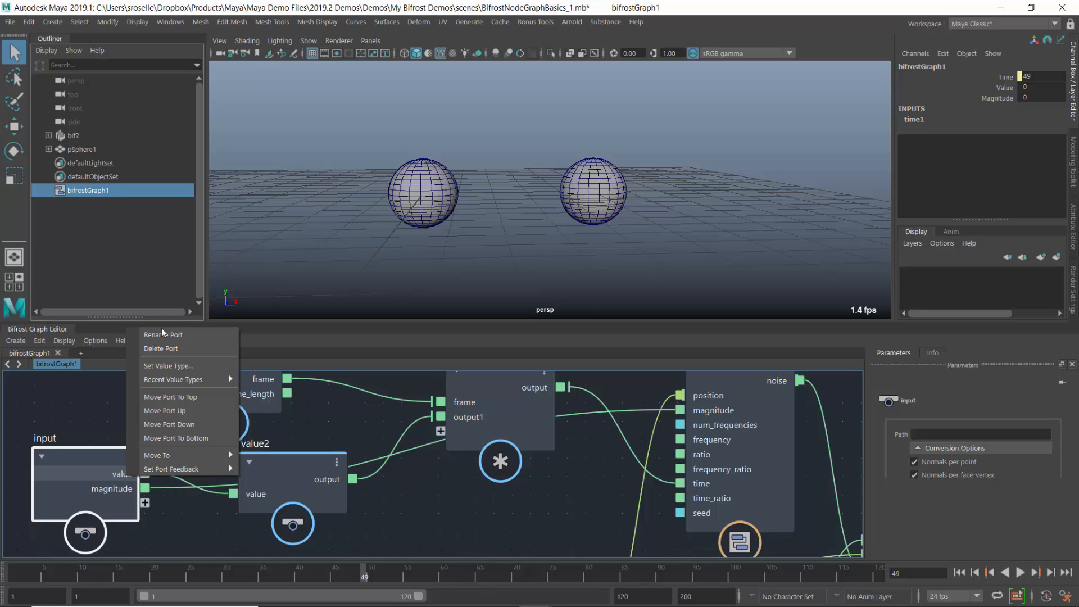
left_click(164, 335)
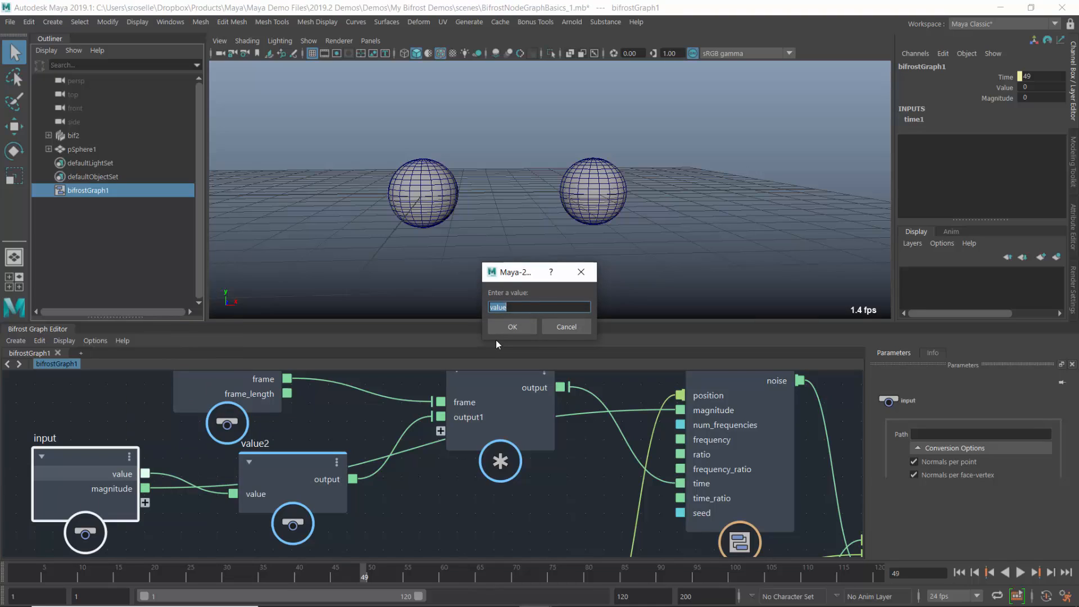
type("Speed")
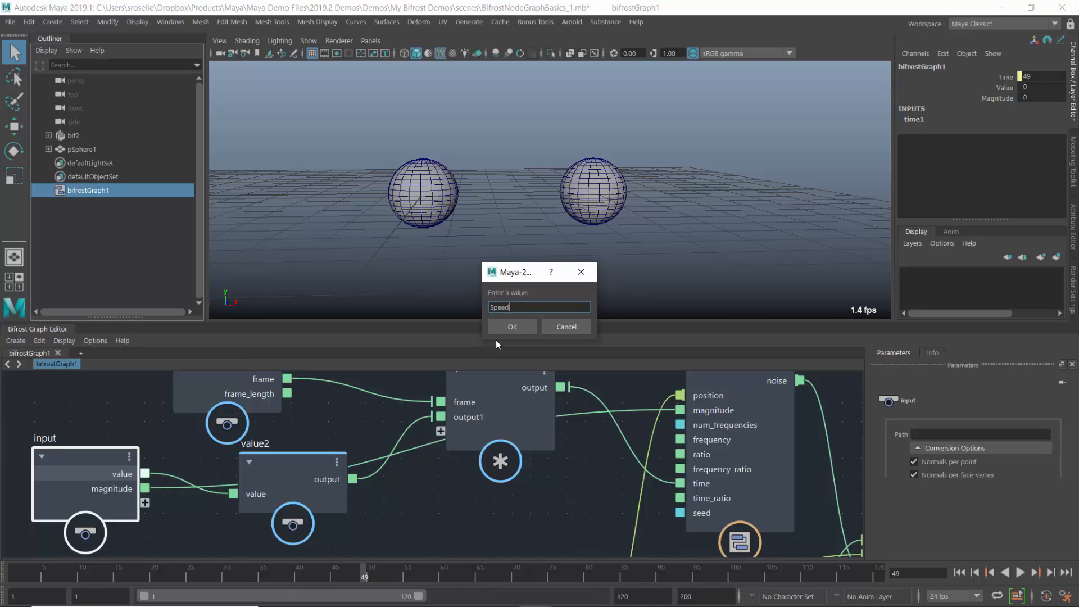
left_click(512, 326)
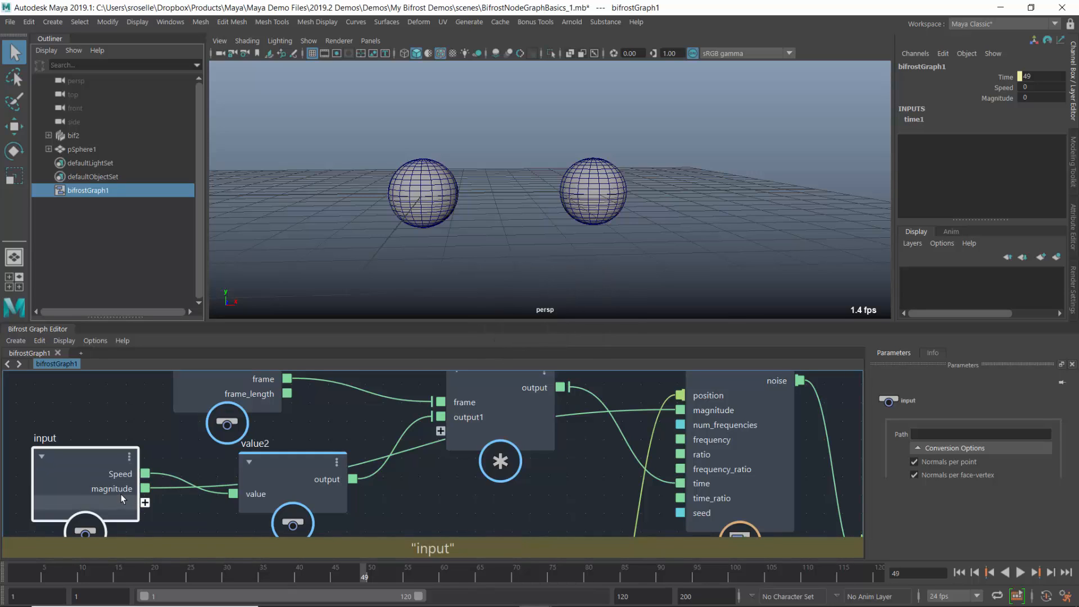
Rename the input node's magnitude port to Strength
right_click(113, 489)
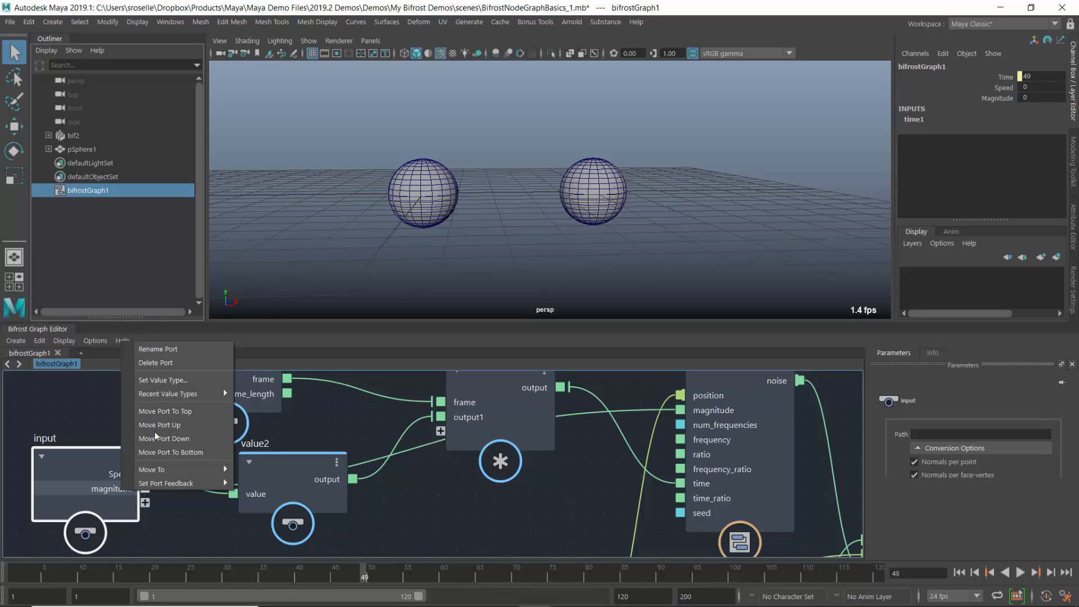
left_click(157, 348)
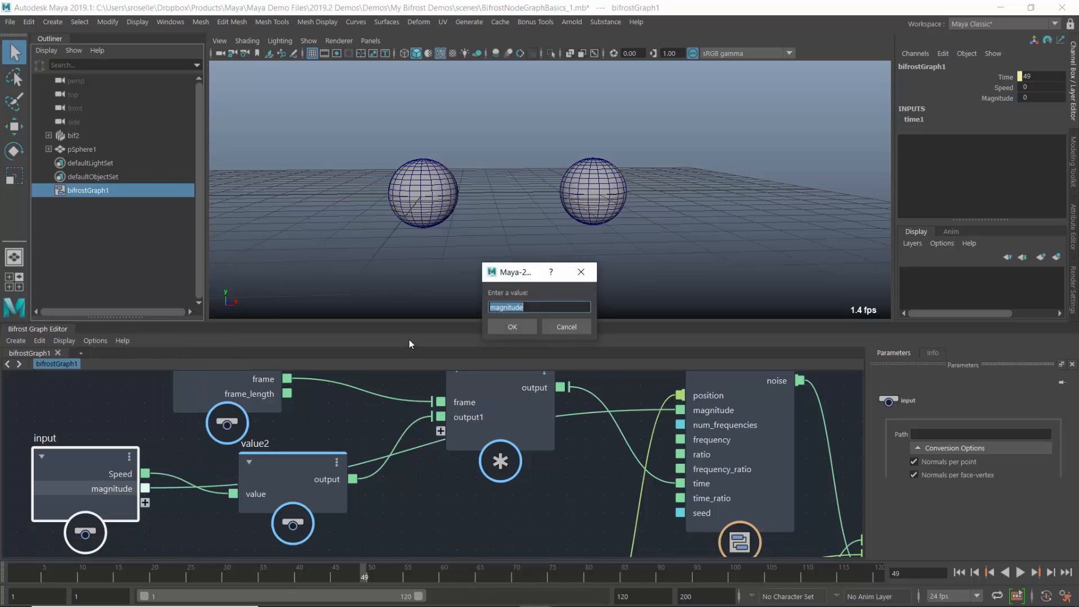
type("s")
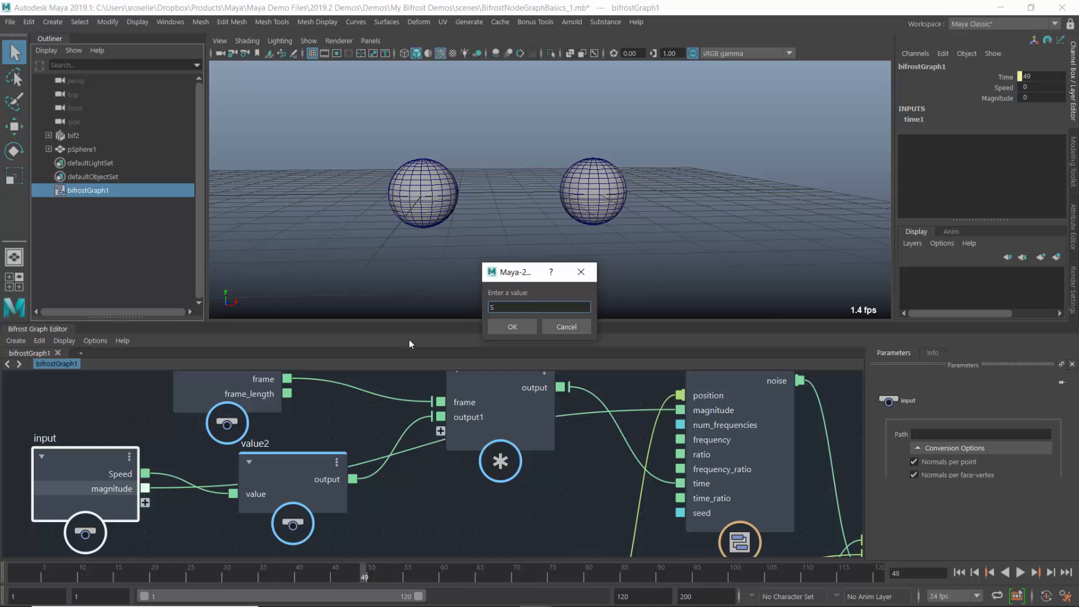
type("tre")
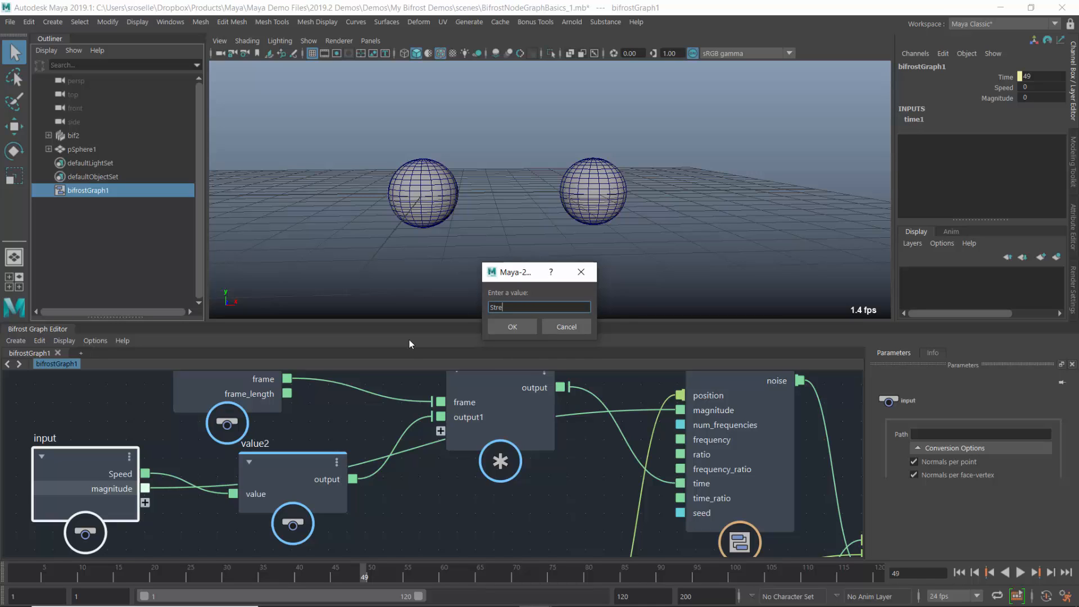
type("Strength")
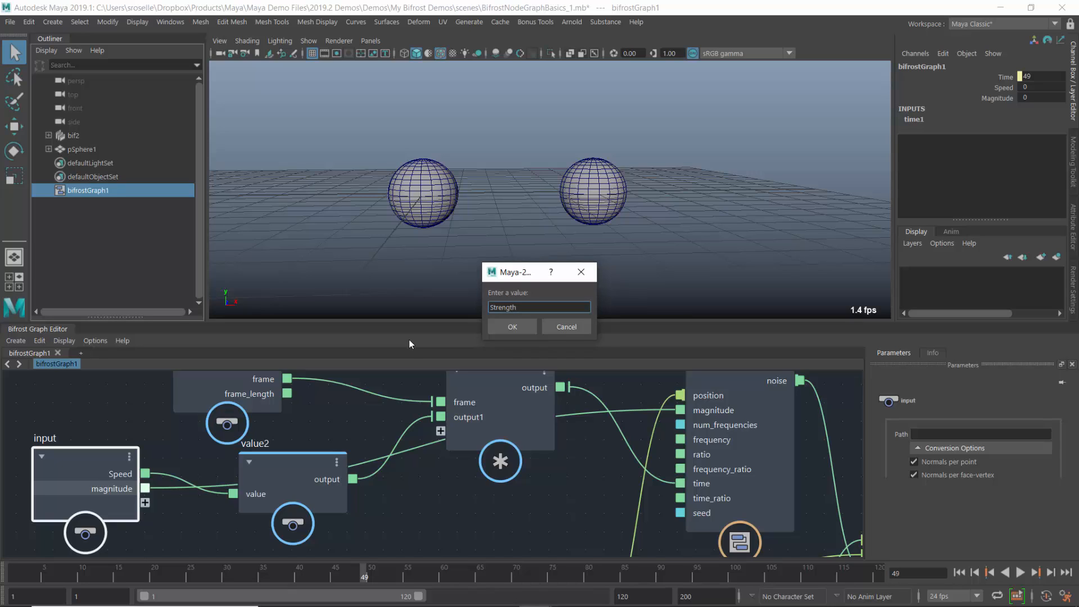
left_click(511, 326)
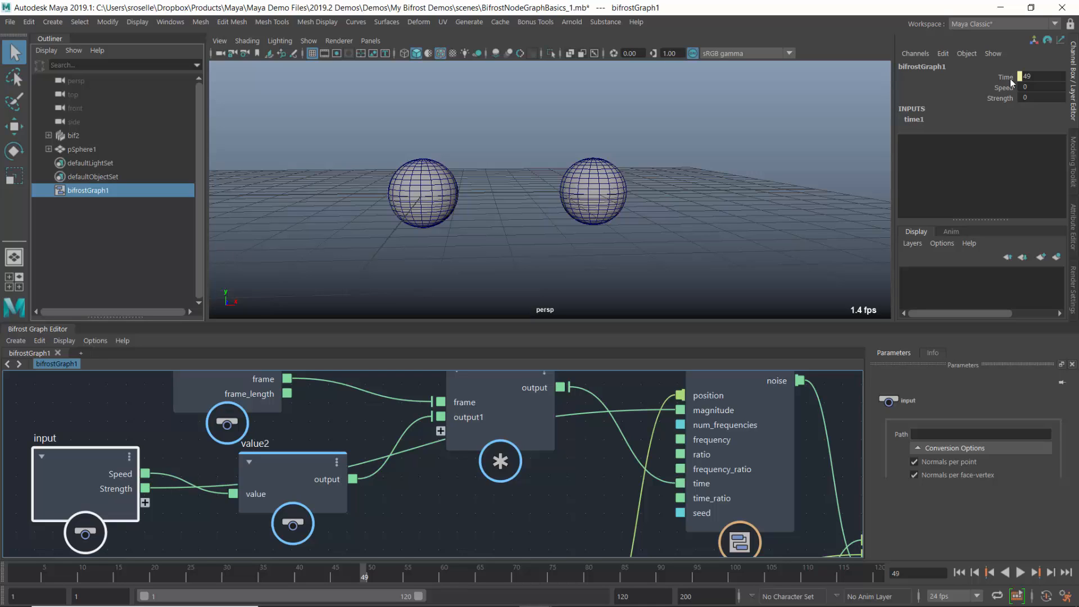
mouse_move(980, 101)
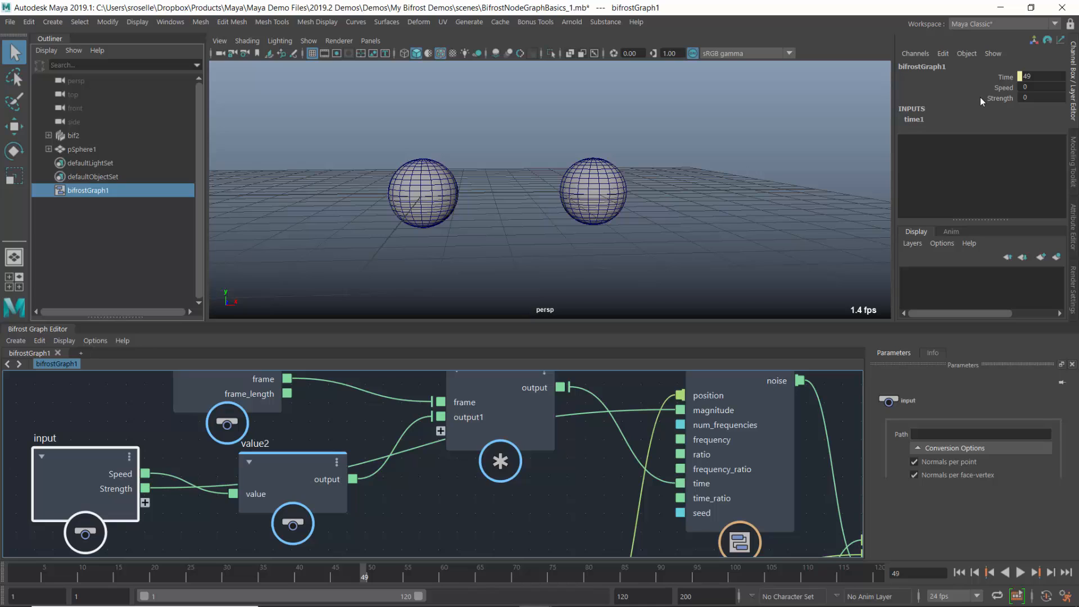
mouse_move(331, 519)
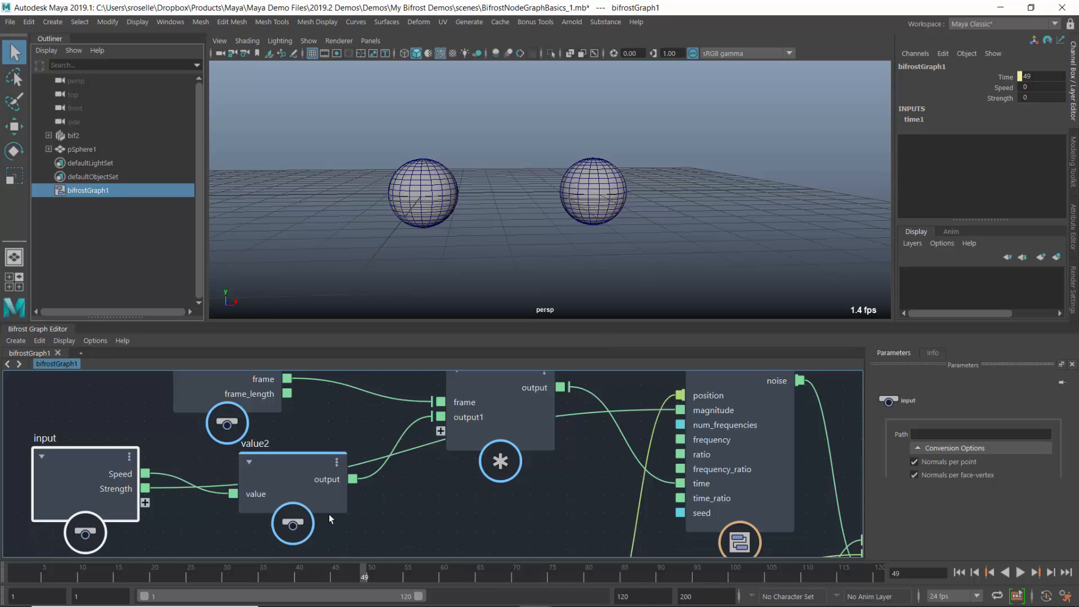
mouse_move(605, 533)
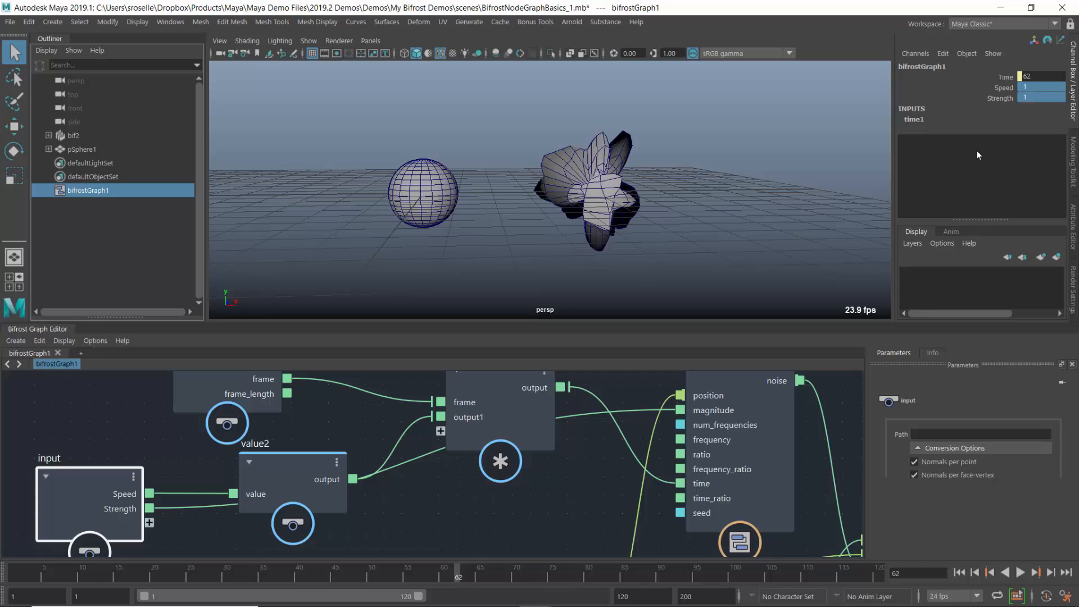
Play and stop the timeline to preview the sphere deforming with Speed 0.1 and Strength 0.2
left_click(1022, 572)
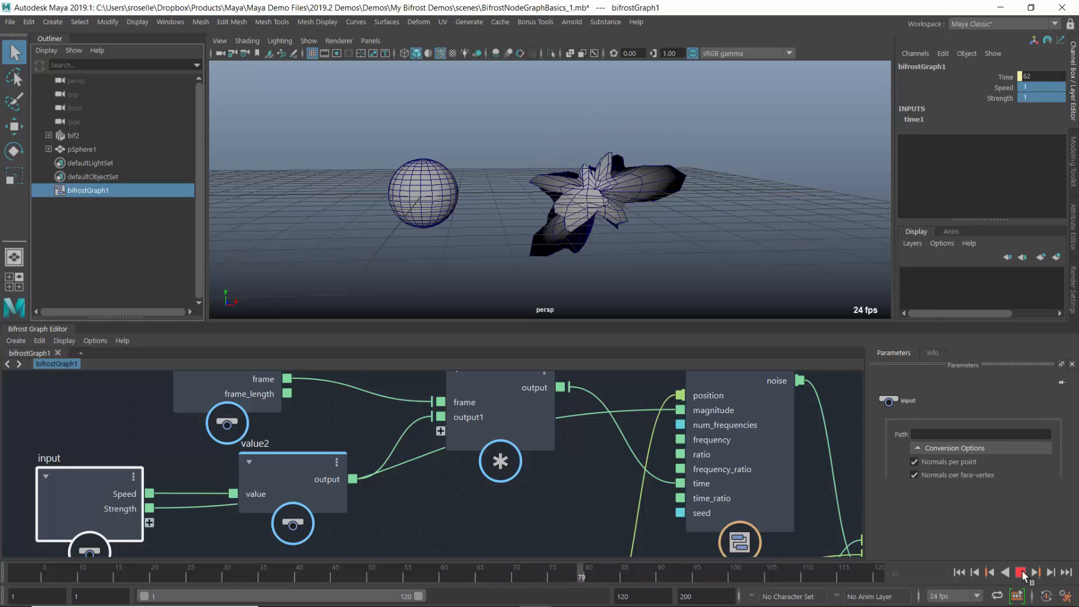
left_click(1022, 572)
type("0.2")
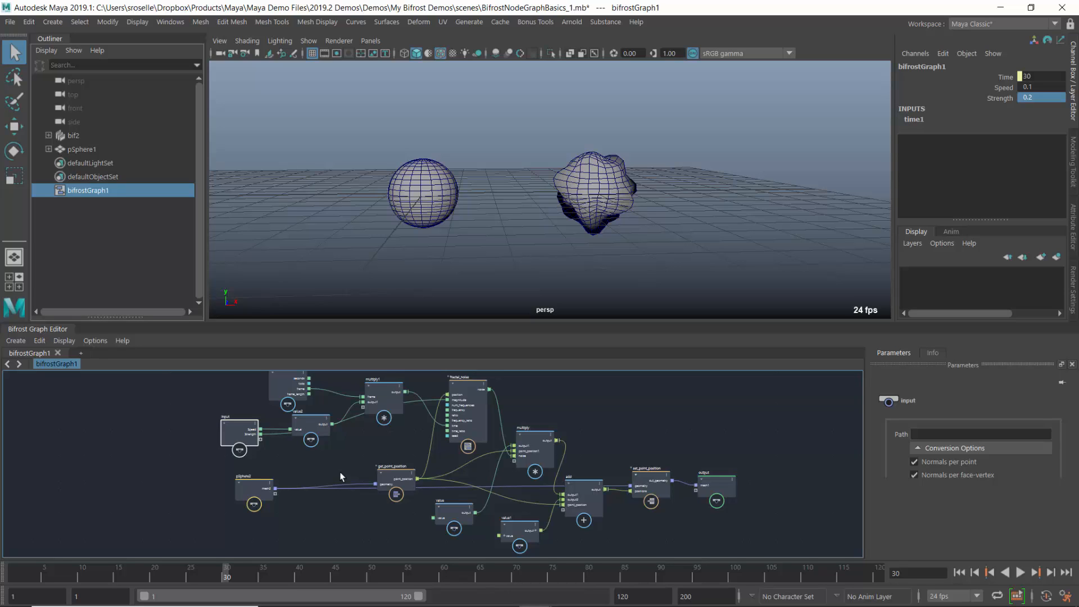
mouse_move(238, 486)
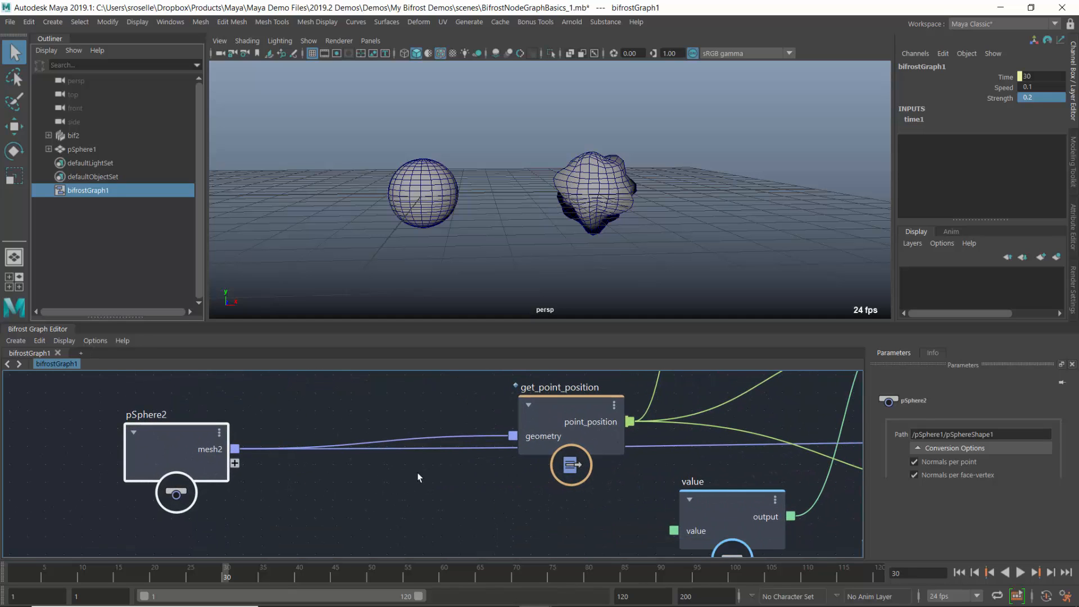
Insert a pass node after the pSphere2 mesh, reposition it to the right, and play the animation
left_click_drag(175, 448, 113, 470)
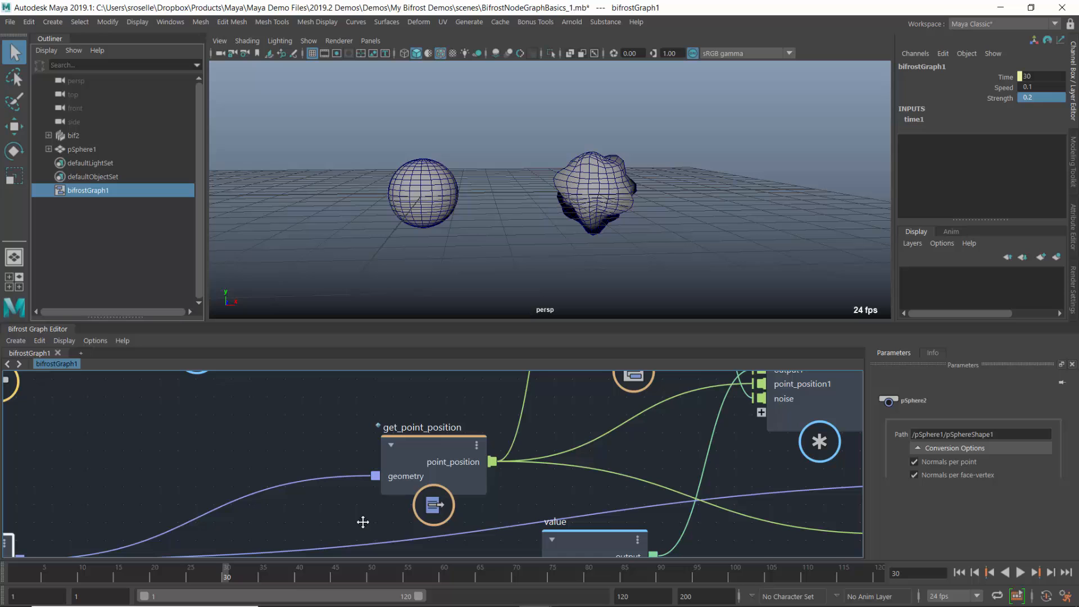
left_click(1022, 572)
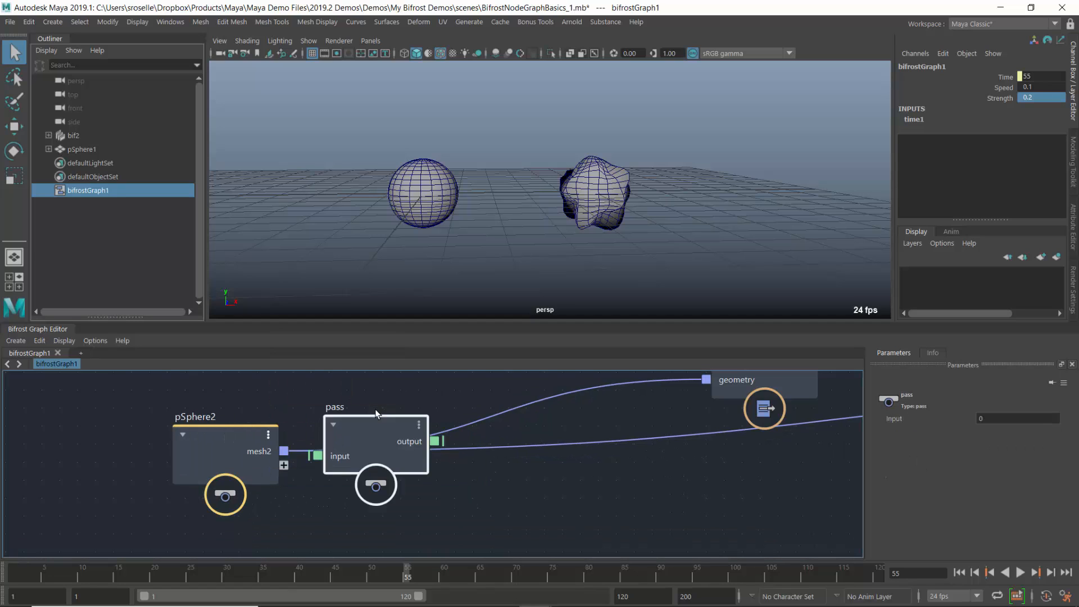
left_click_drag(375, 441, 420, 410)
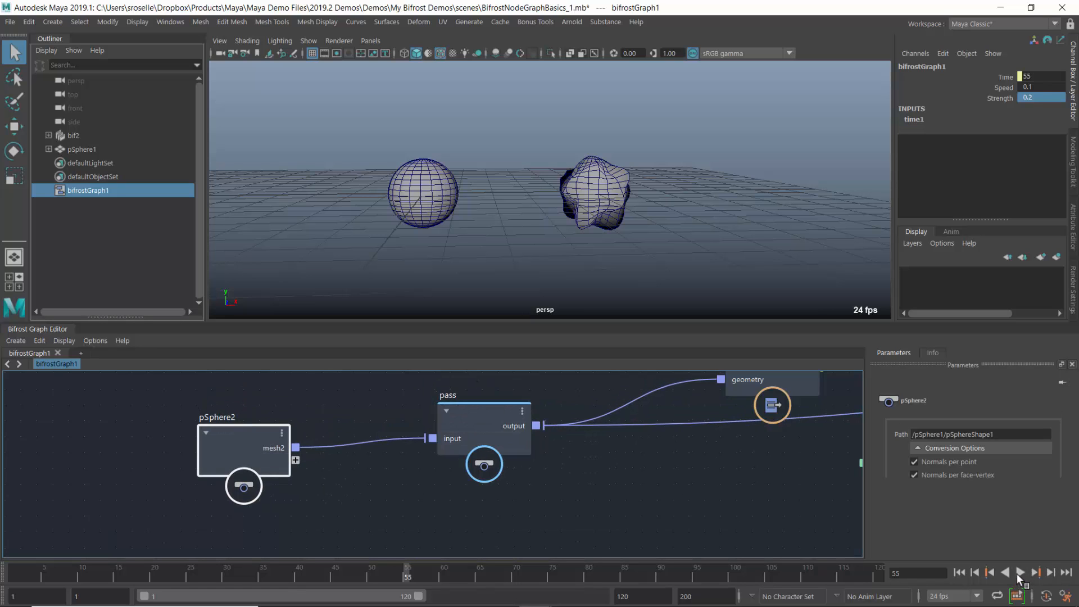
left_click(1020, 573)
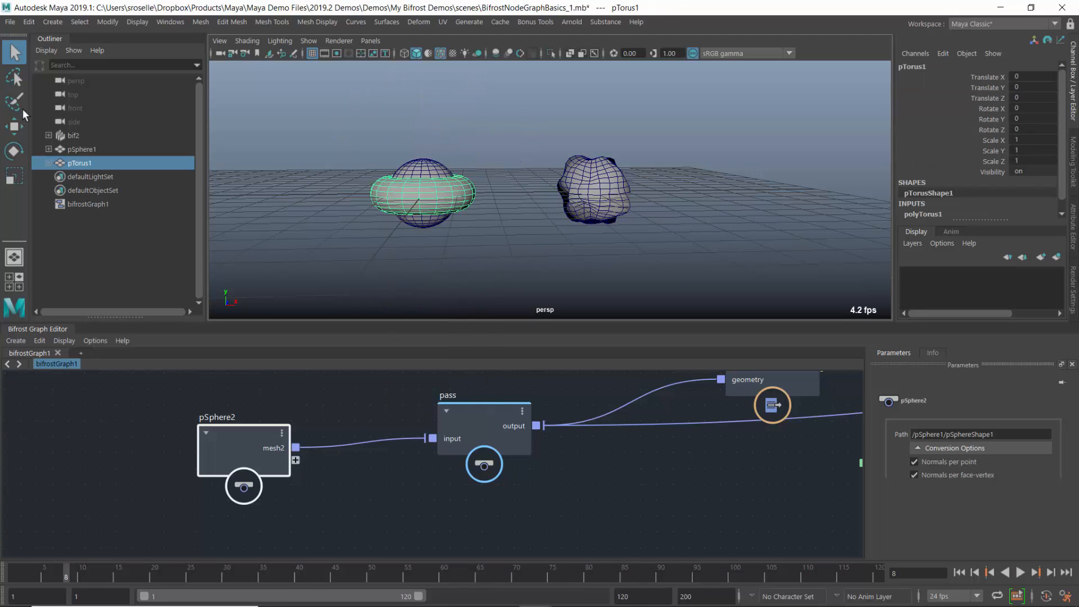
mouse_move(203, 550)
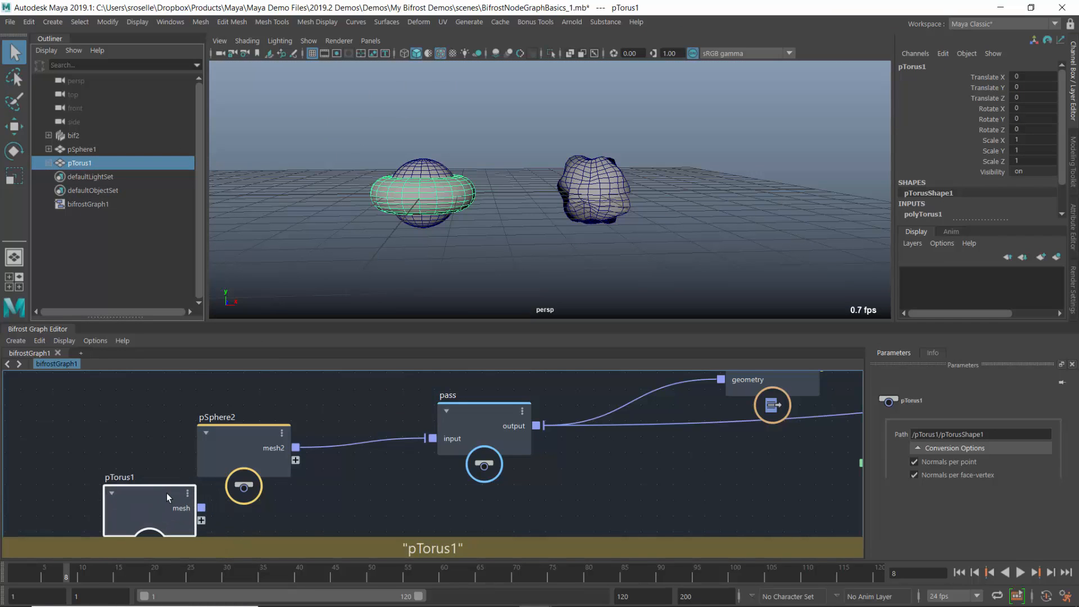
Connect the pTorus1 mesh output to pass.input and stop playback
left_click_drag(201, 509, 425, 438)
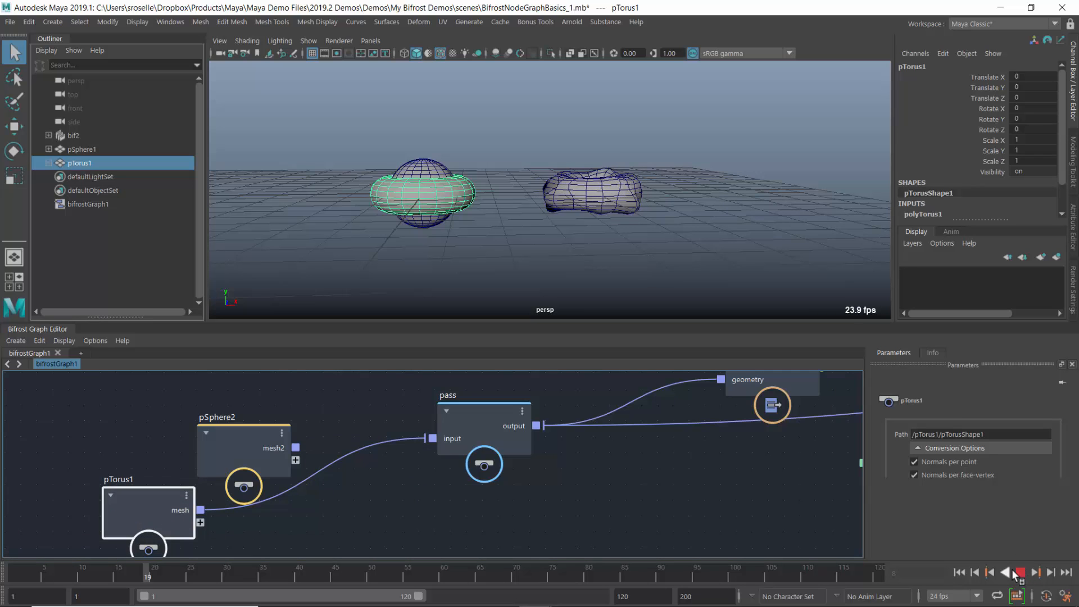
left_click(1034, 572)
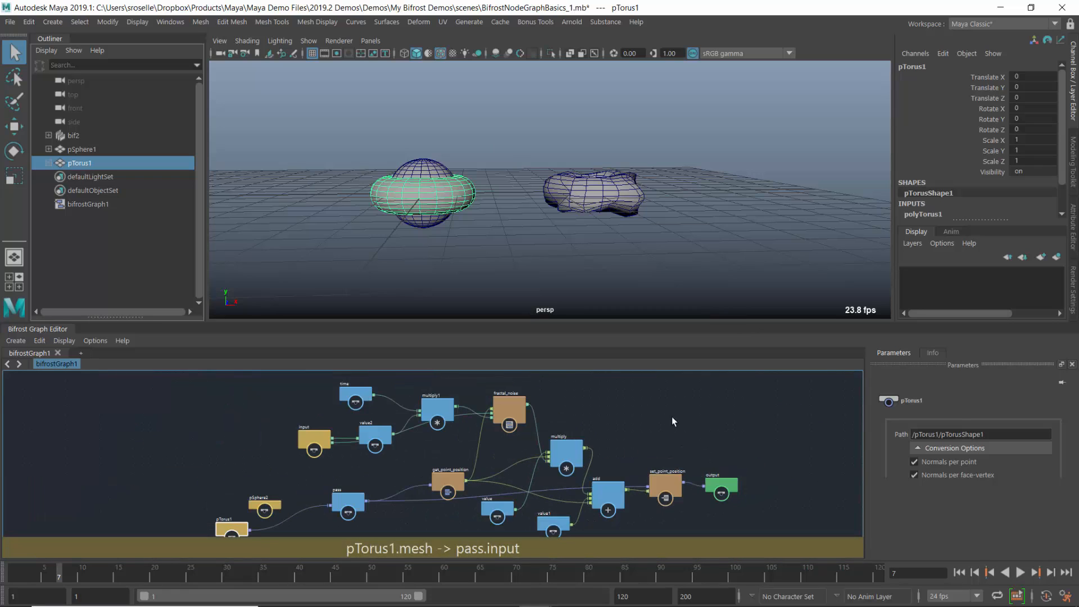
mouse_move(605, 446)
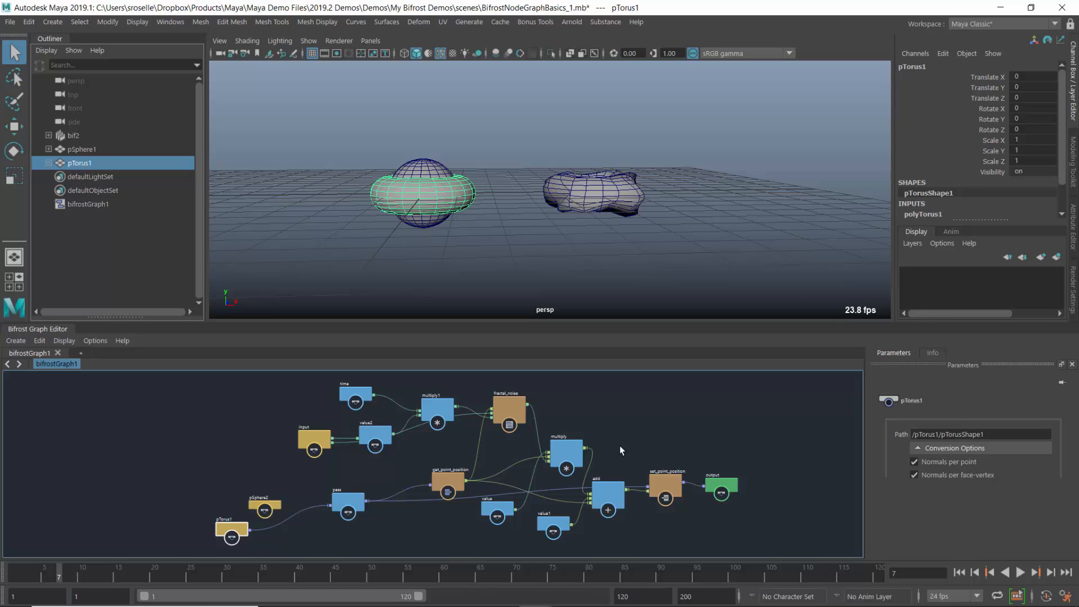
mouse_move(659, 428)
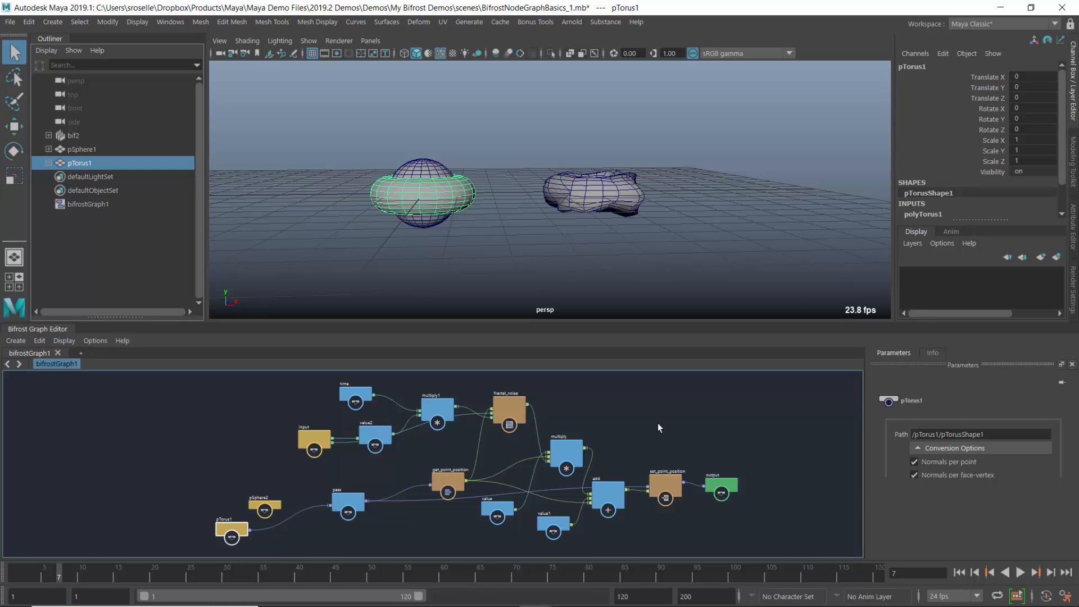